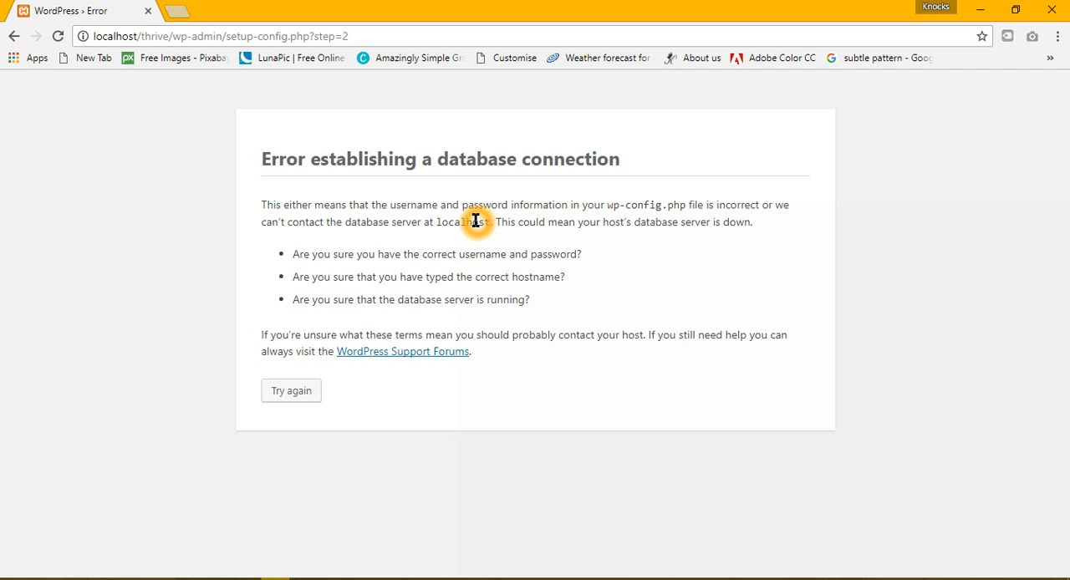
mouse_move(283, 256)
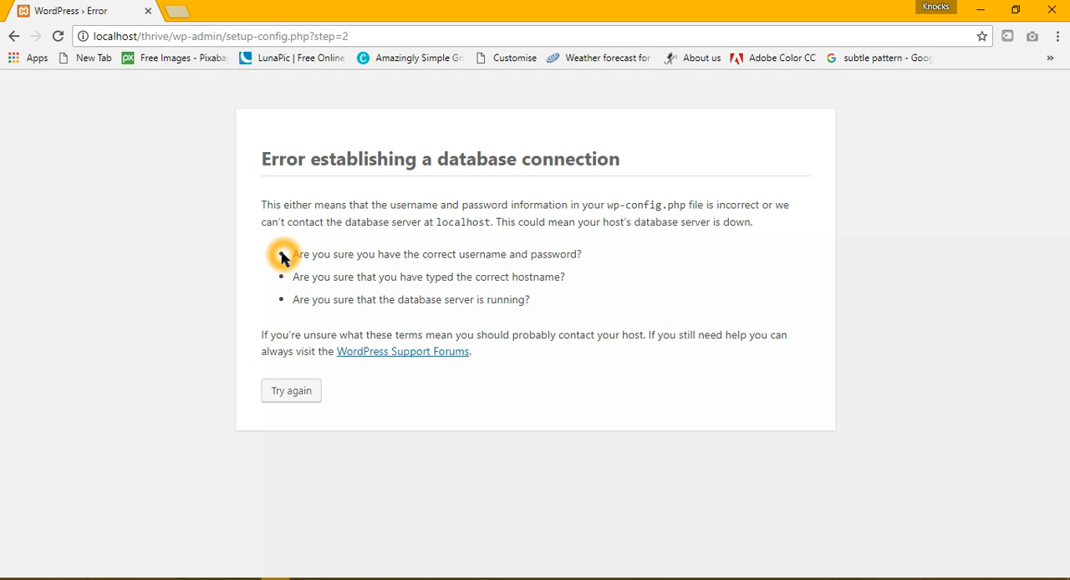
Go back to WordPress's database connection details form with its default values
click(14, 36)
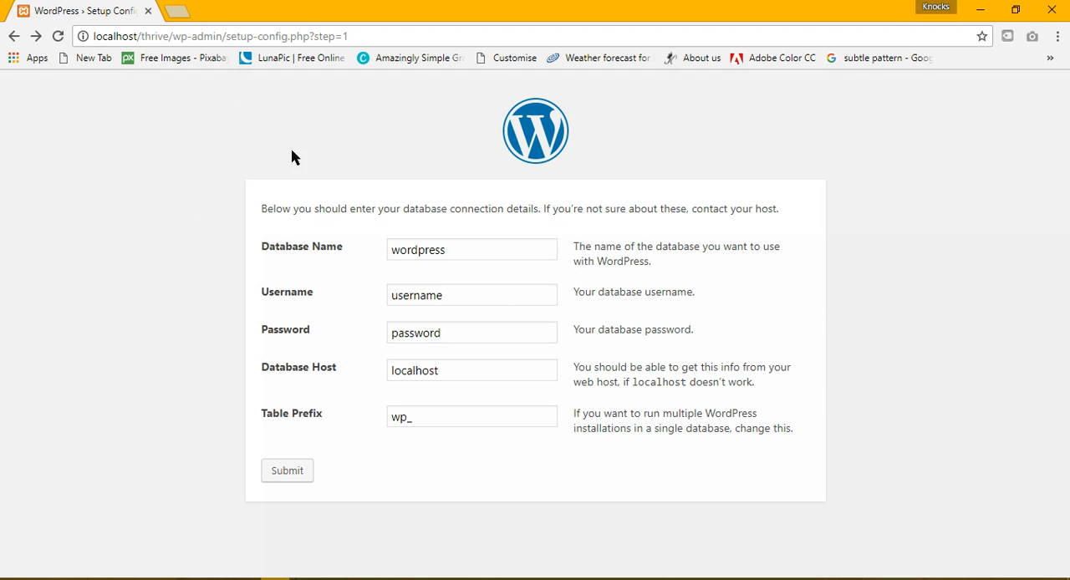
mouse_move(559, 113)
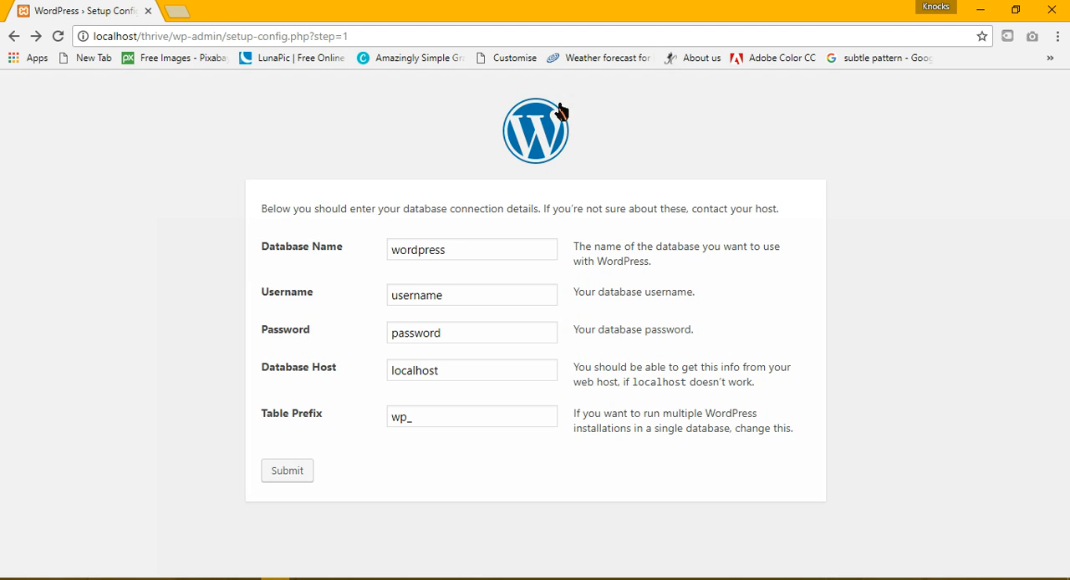
mouse_move(510, 295)
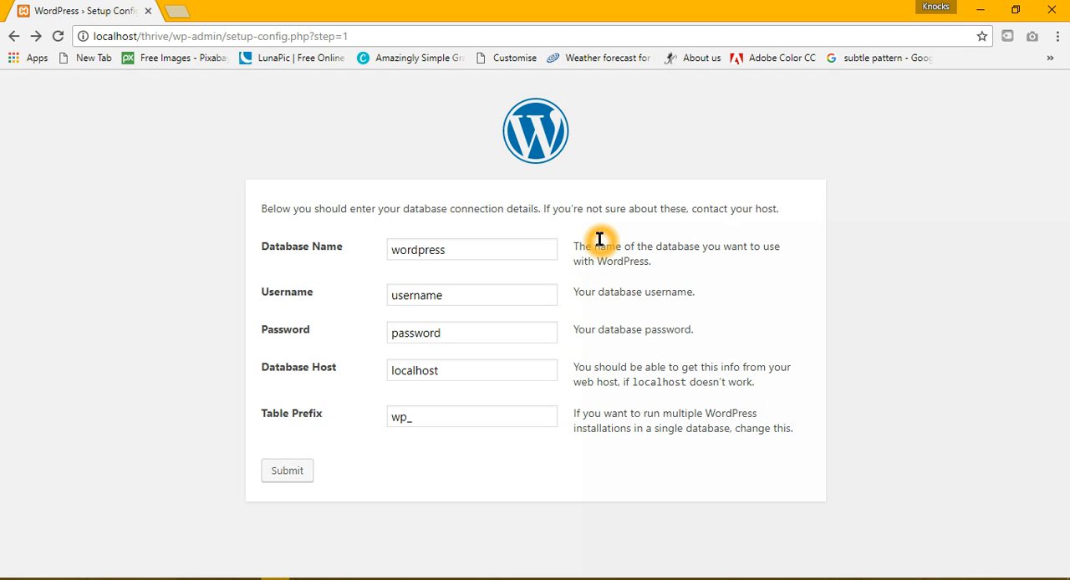
mouse_move(155, 9)
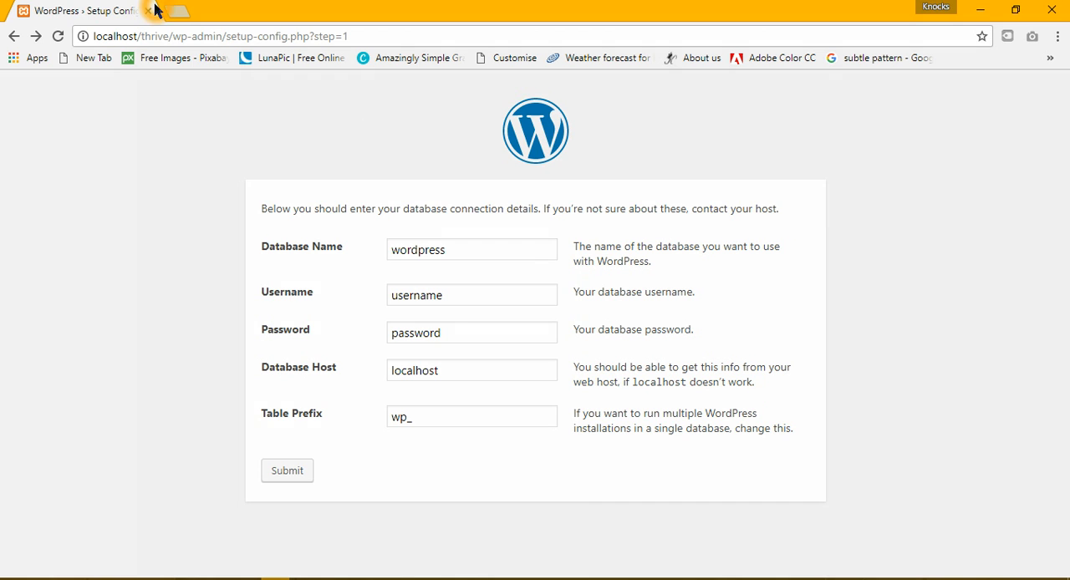
Load localhost/phpmyadmin in a new browser tab
click(151, 10)
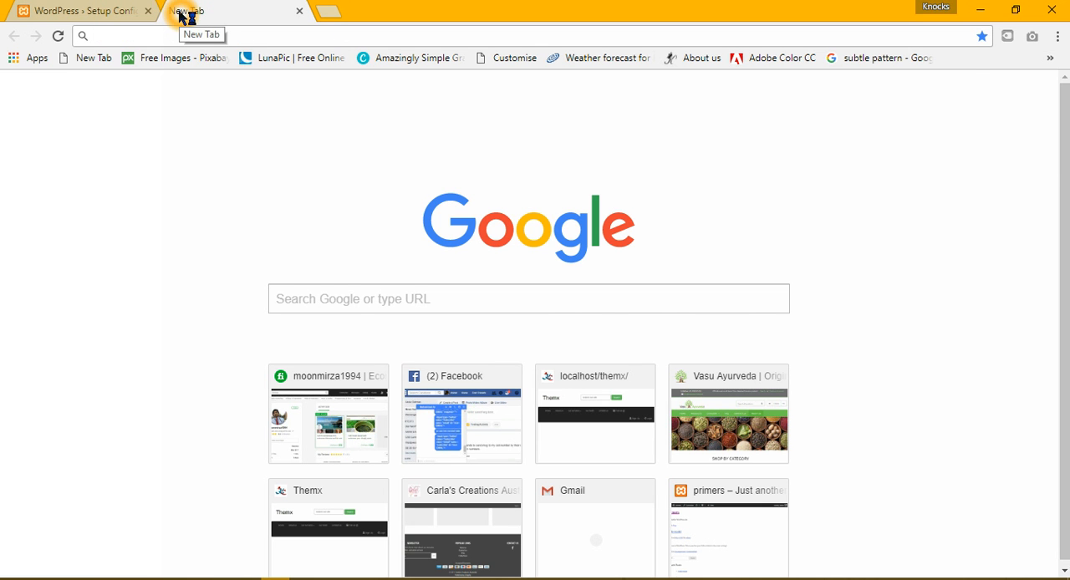
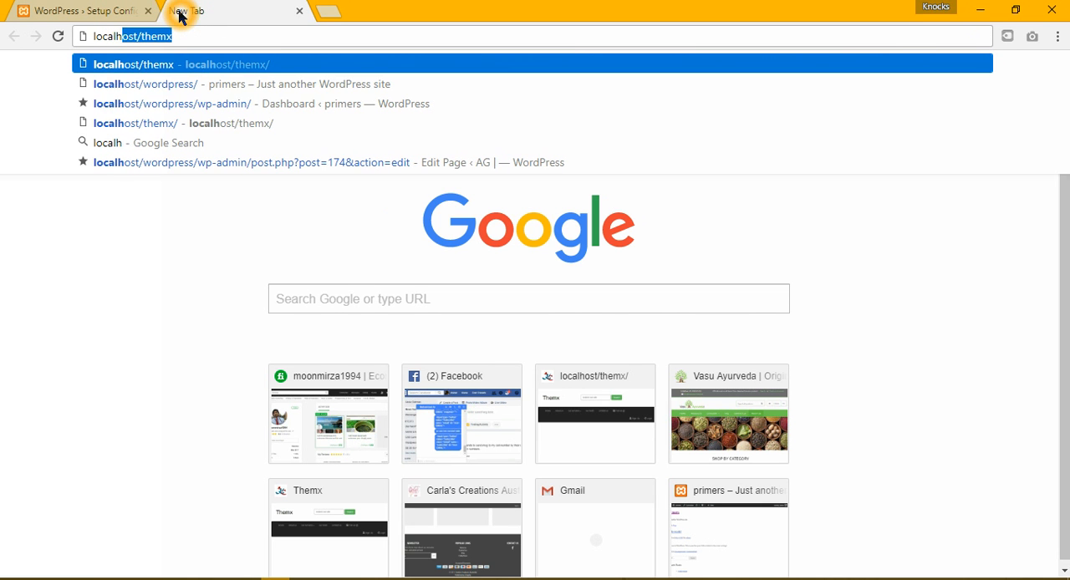
key(Backspace)
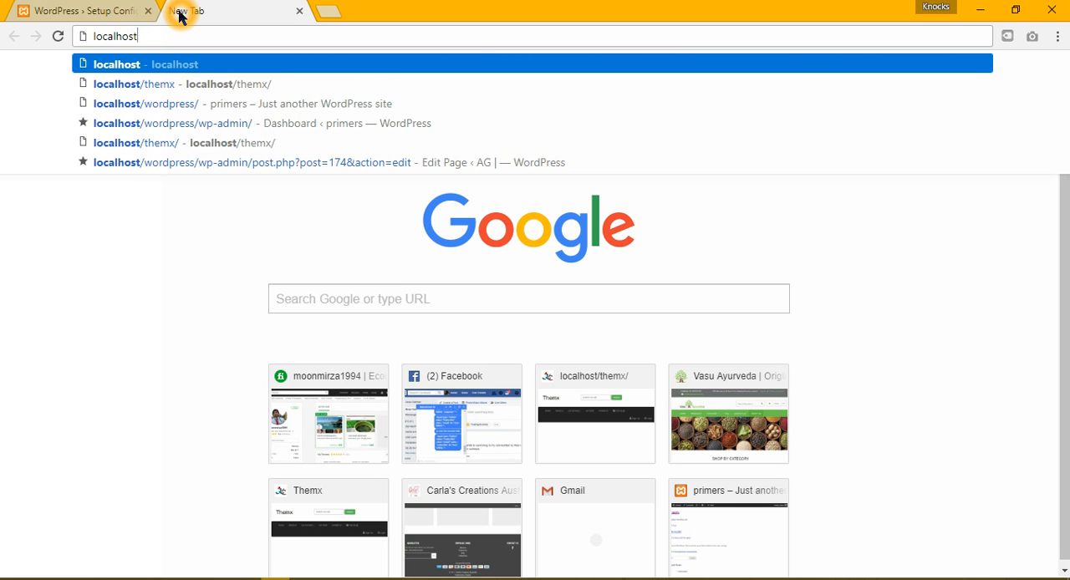
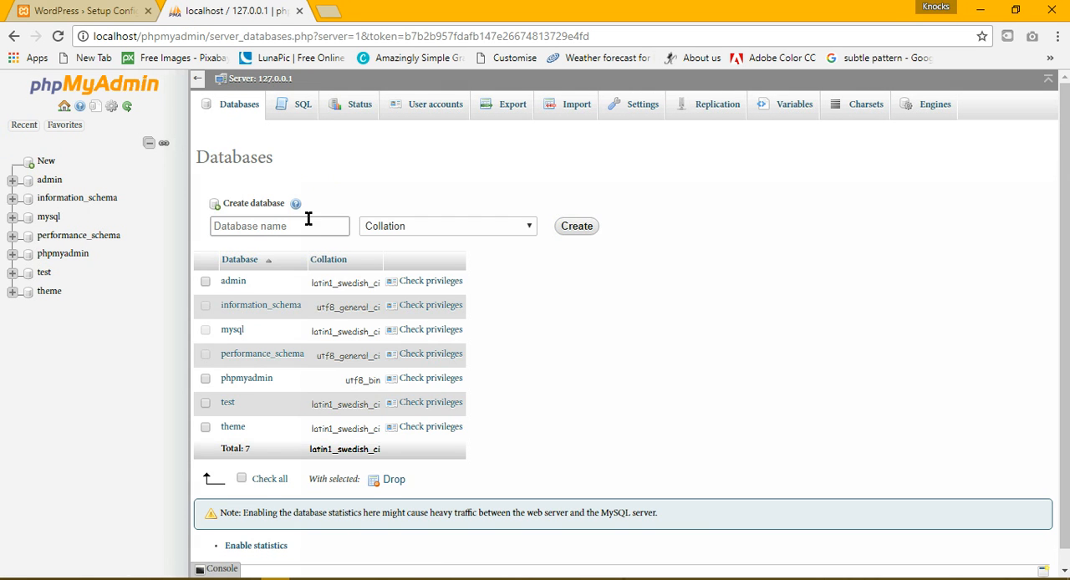
mouse_move(307, 221)
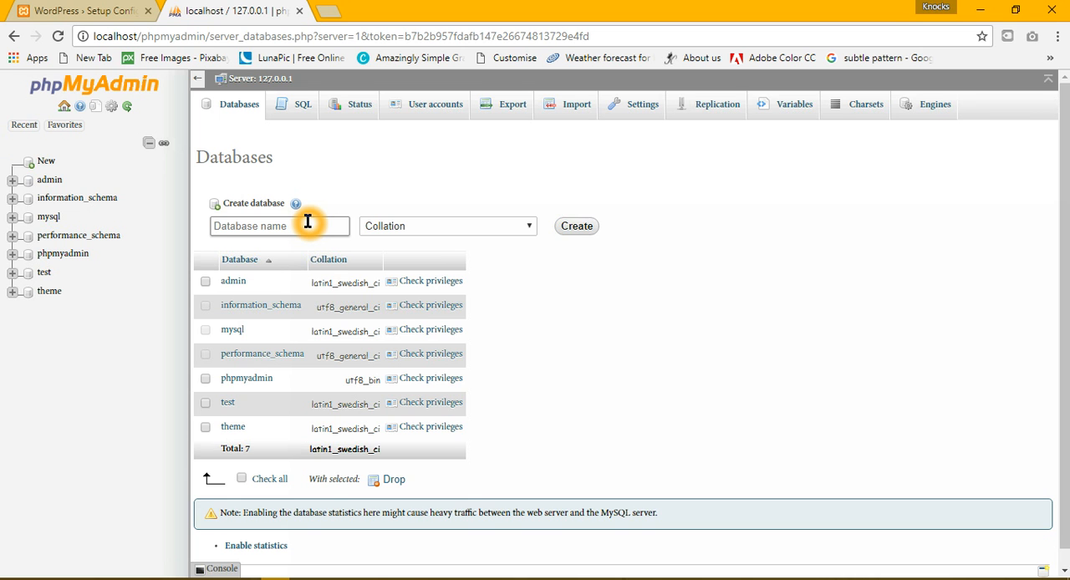
Create a new empty database named 'anything'
text(any)
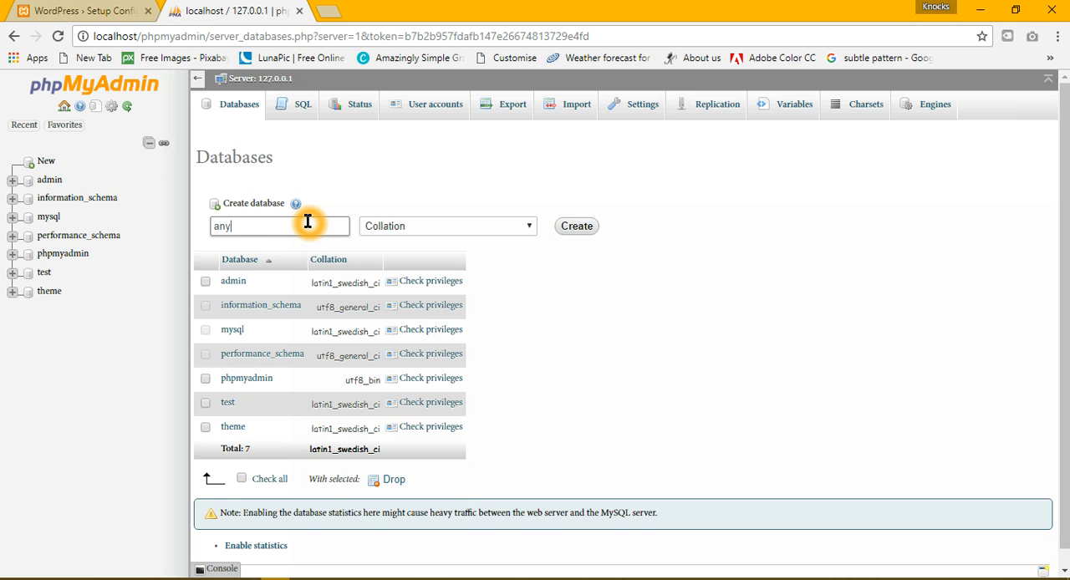
text(thing)
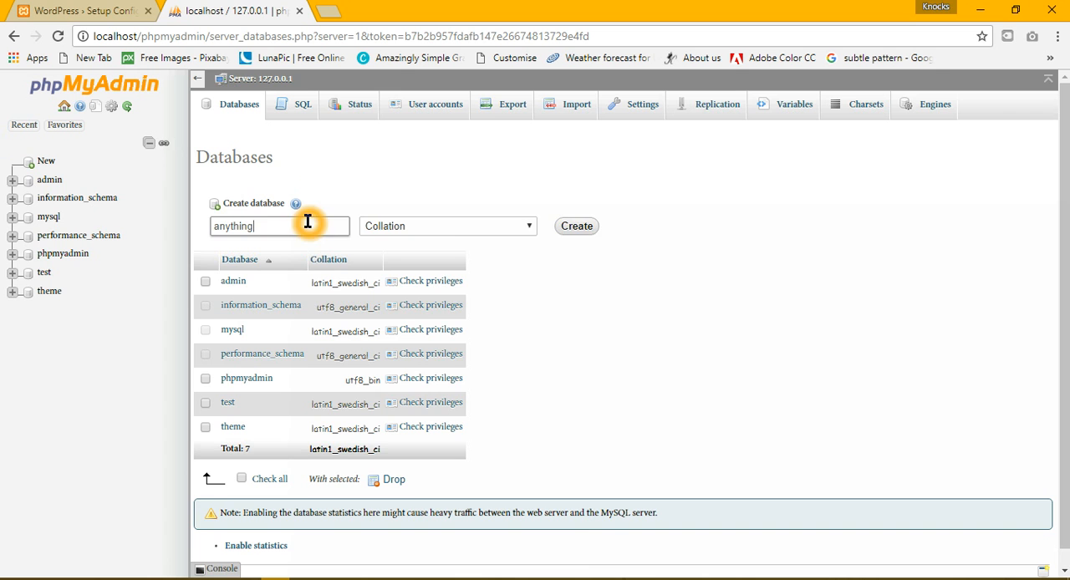
click(576, 226)
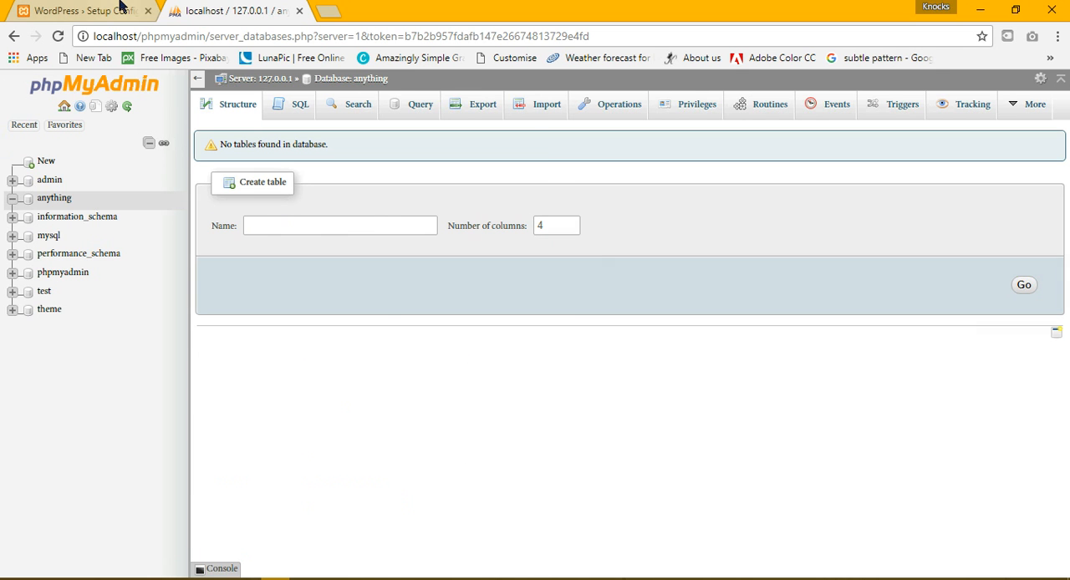
Resubmit the WordPress connection form with database name 'anything', then switch back to phpMyAdmin
click(80, 10)
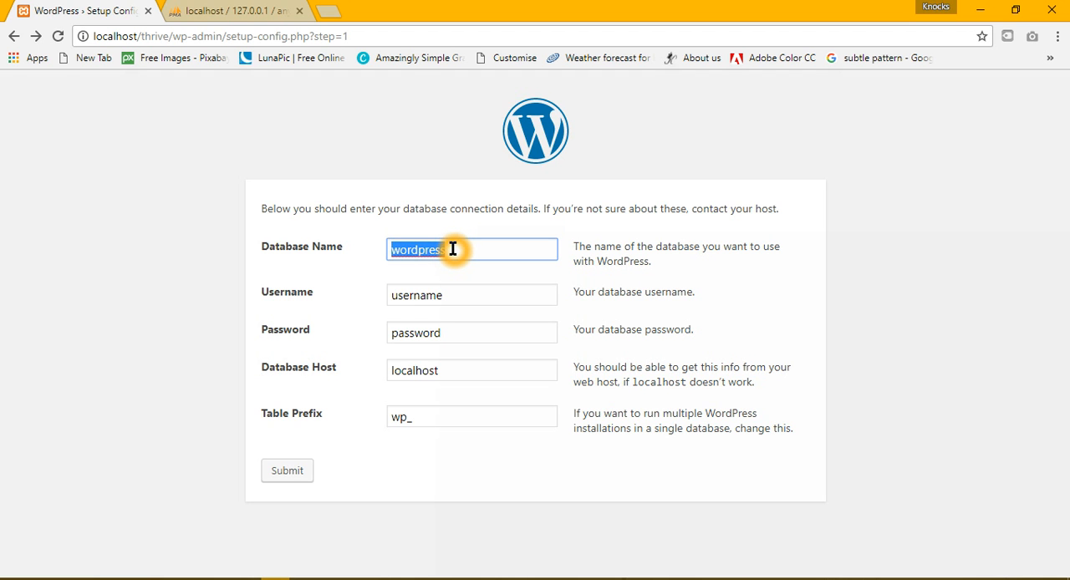
text(an)
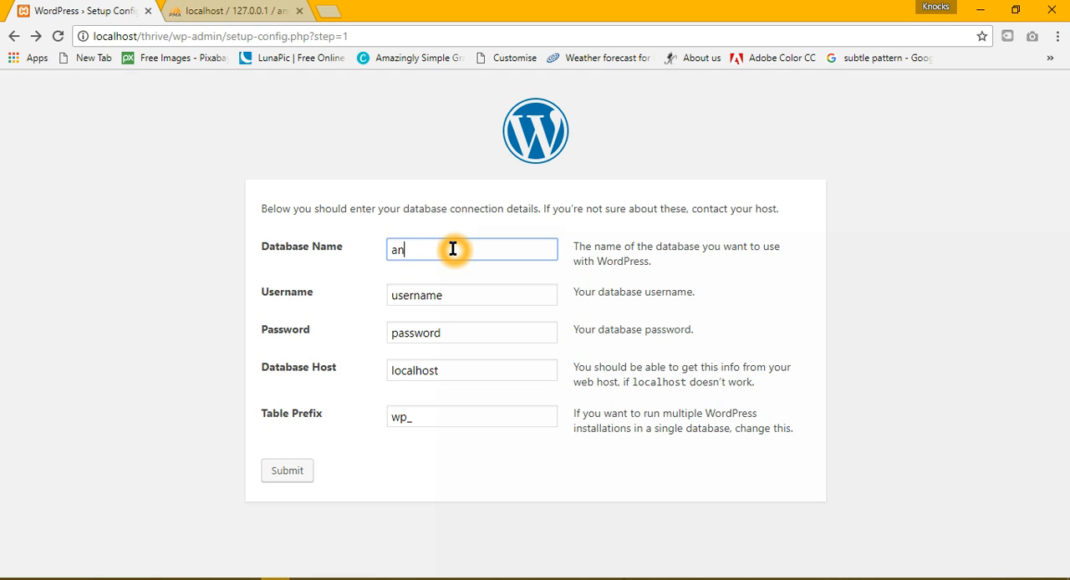
text(ything)
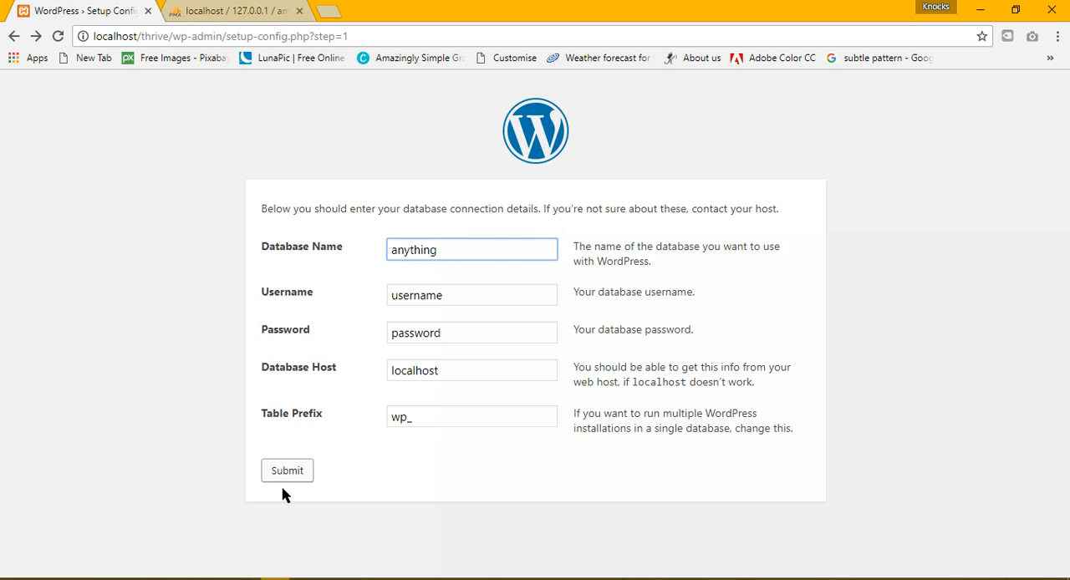
click(287, 470)
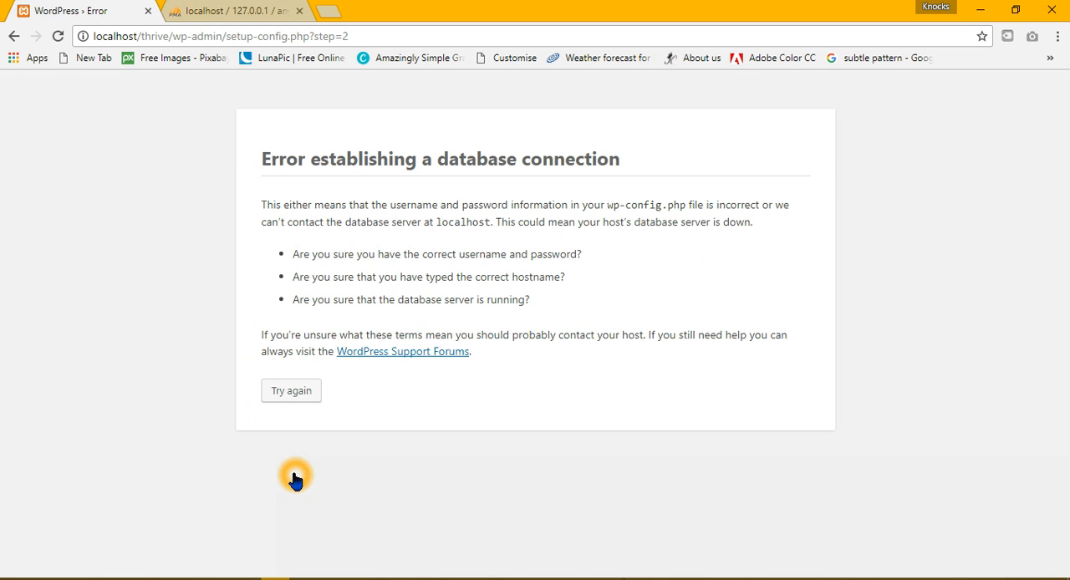
mouse_move(472, 219)
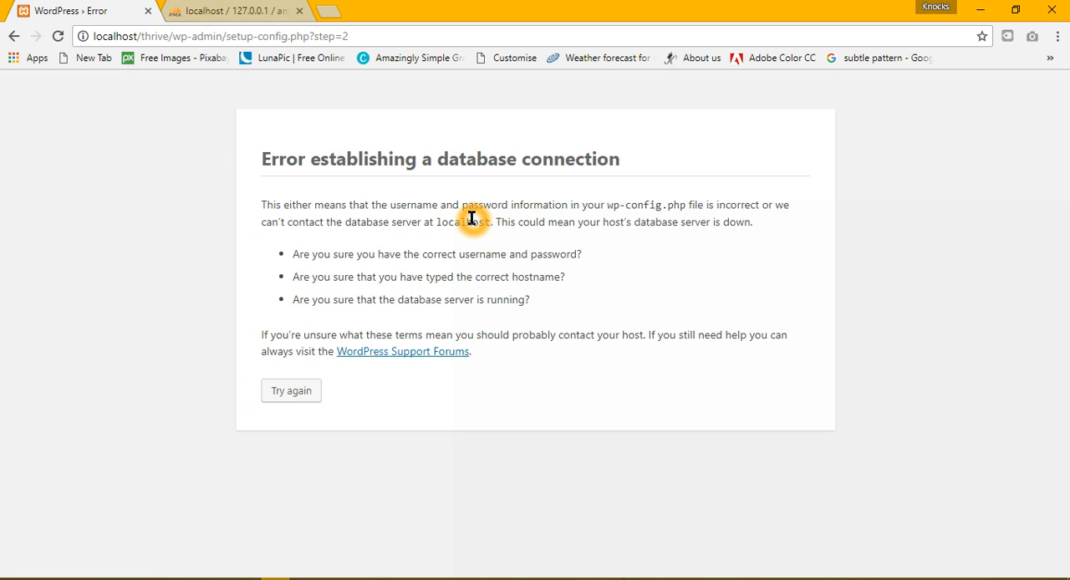
mouse_move(316, 264)
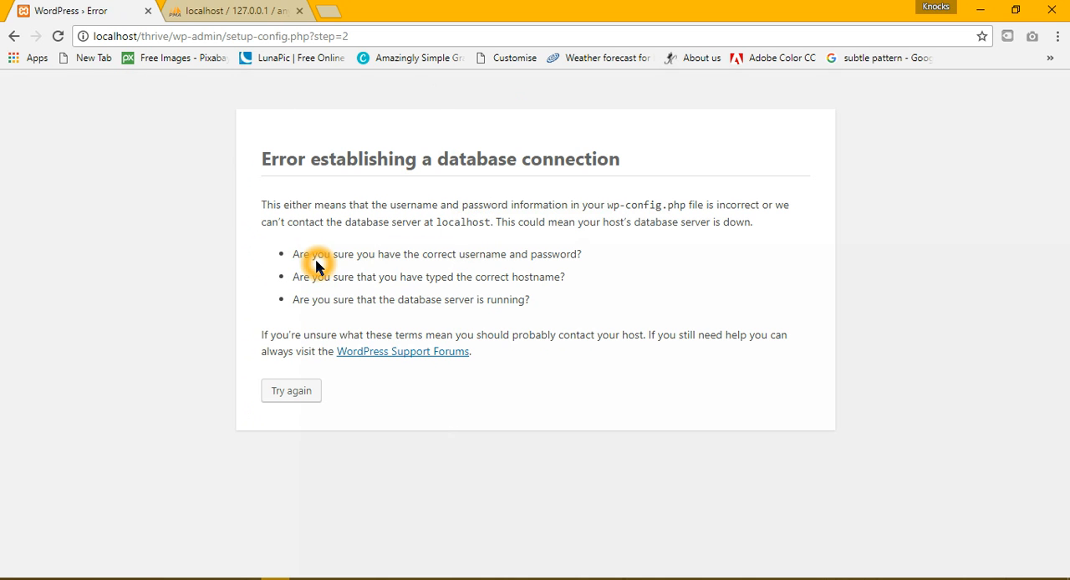
click(234, 10)
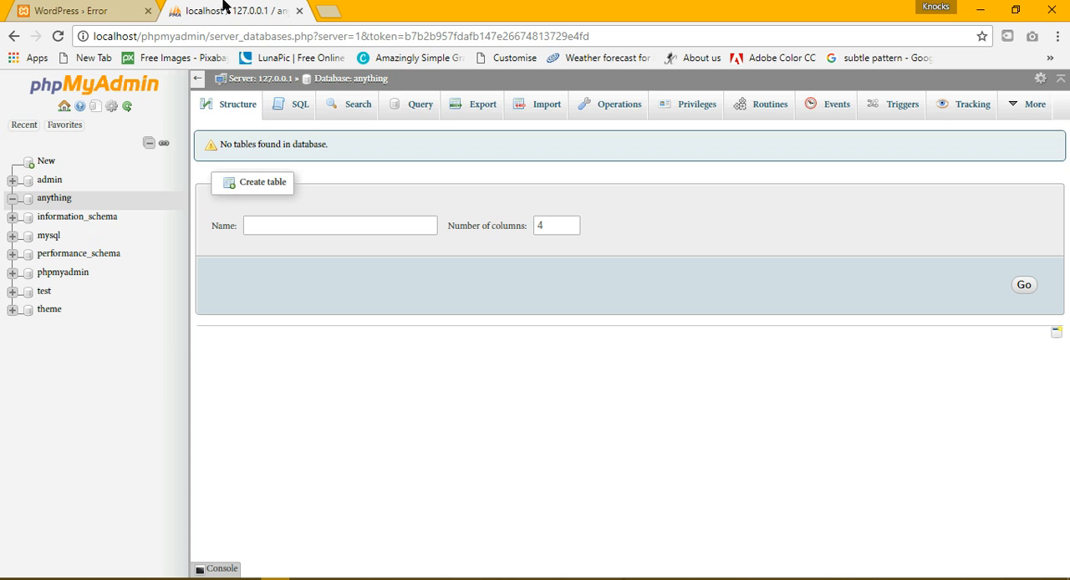
Show the Privileges list of users with access to the 'anything' database
click(71, 10)
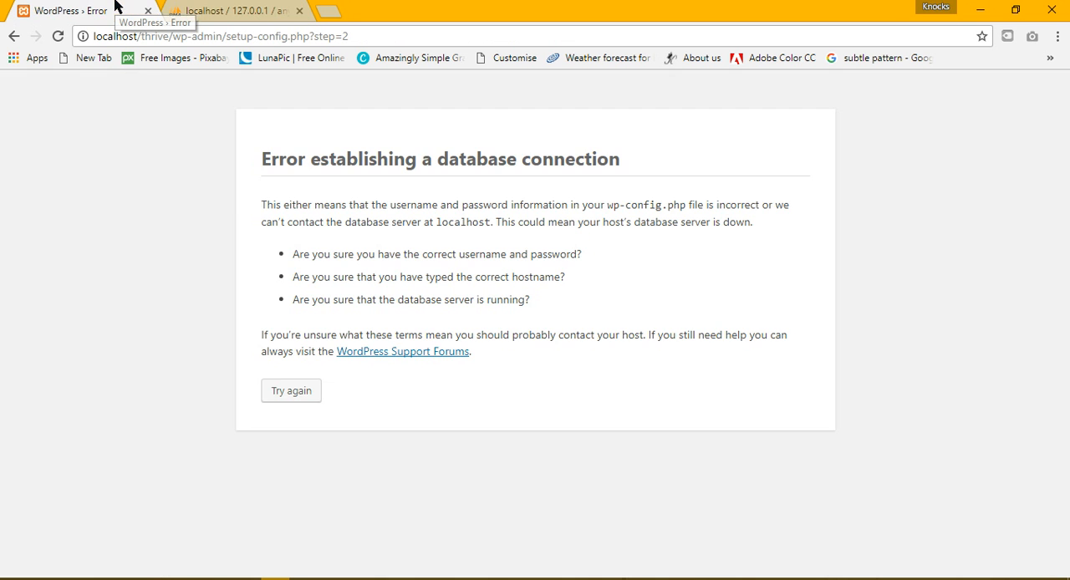
click(234, 10)
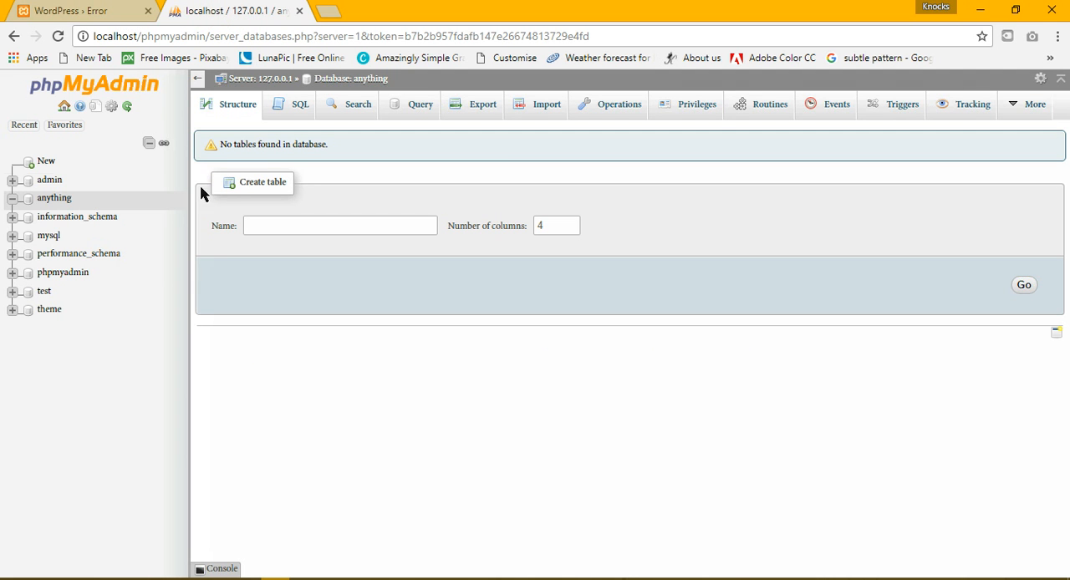
mouse_move(615, 126)
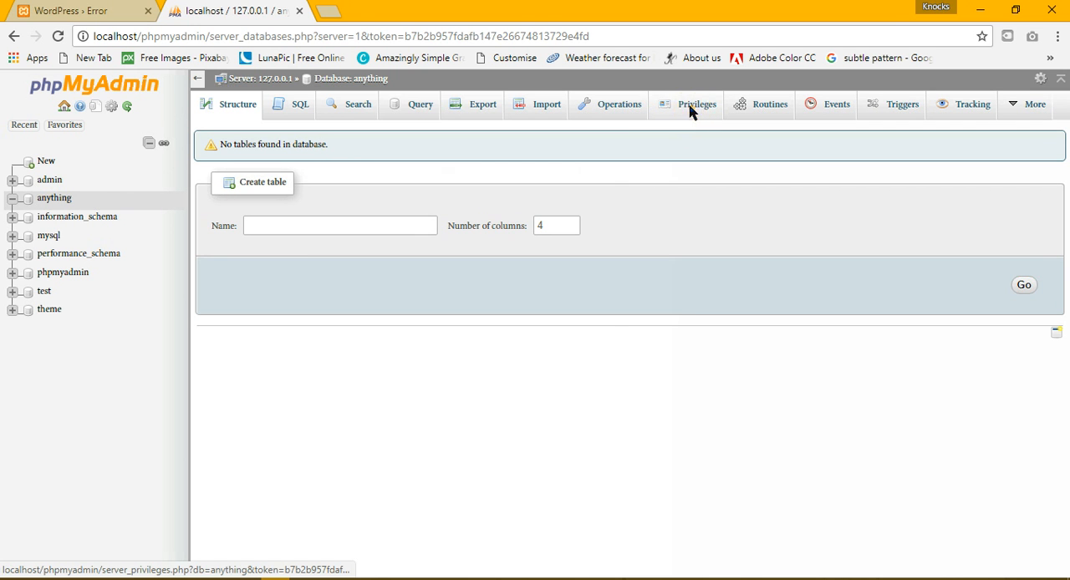
click(697, 104)
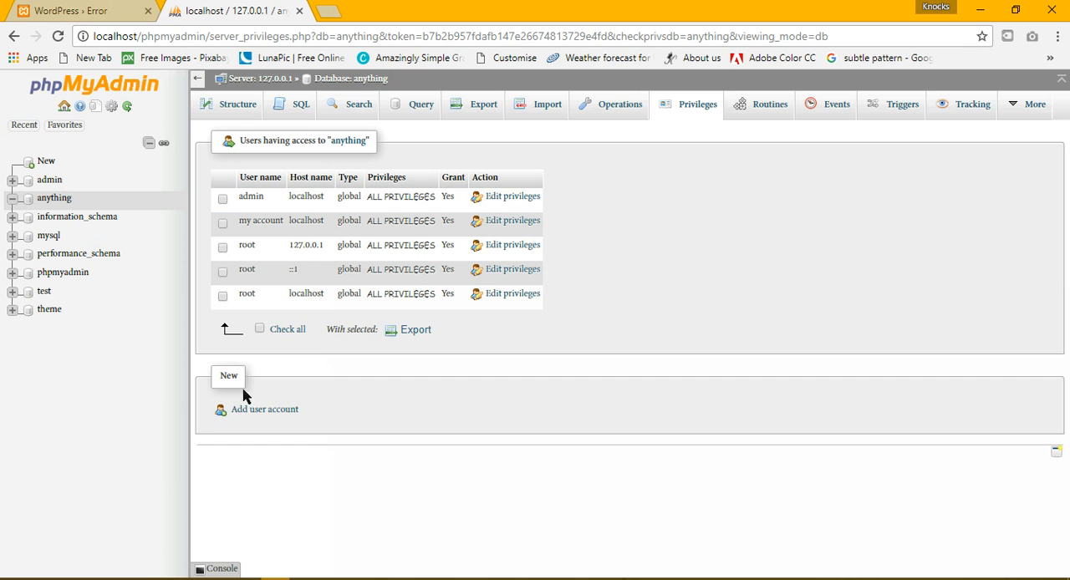
mouse_move(264, 409)
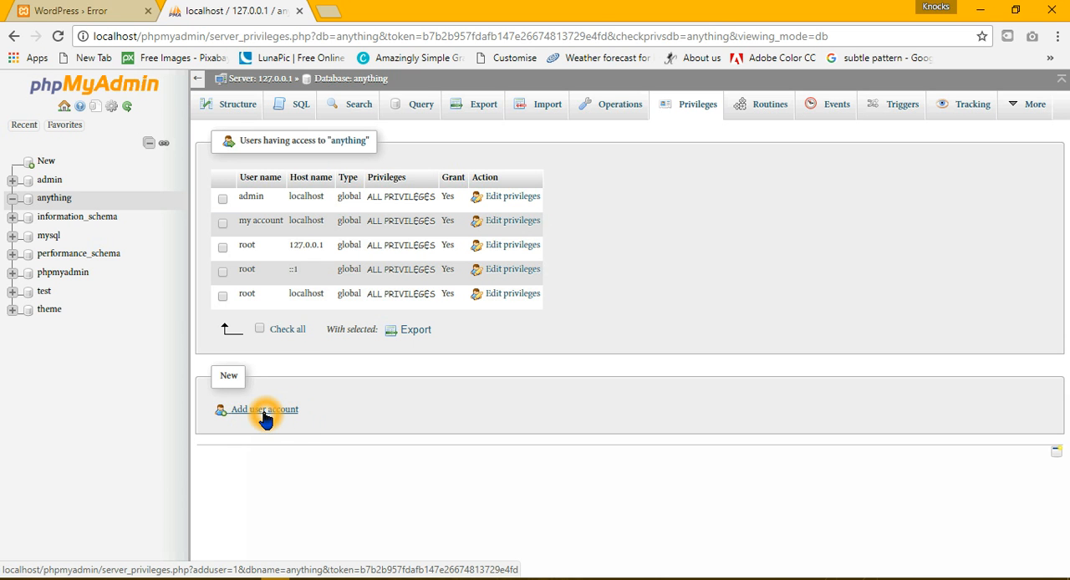
Fill the Add user account form with user admin2, host Local, and a confirmed password
click(263, 410)
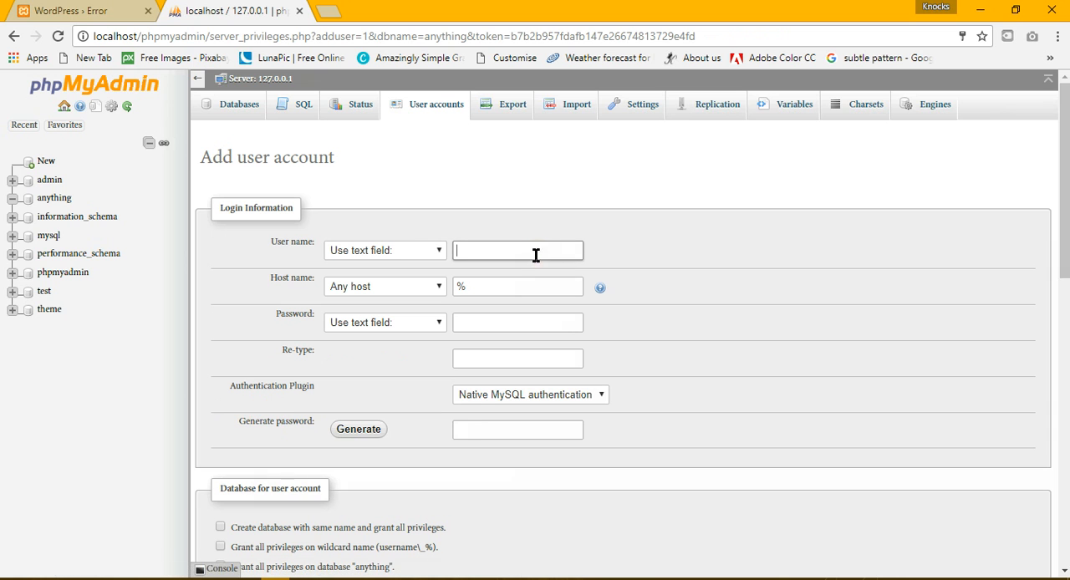
text(adm)
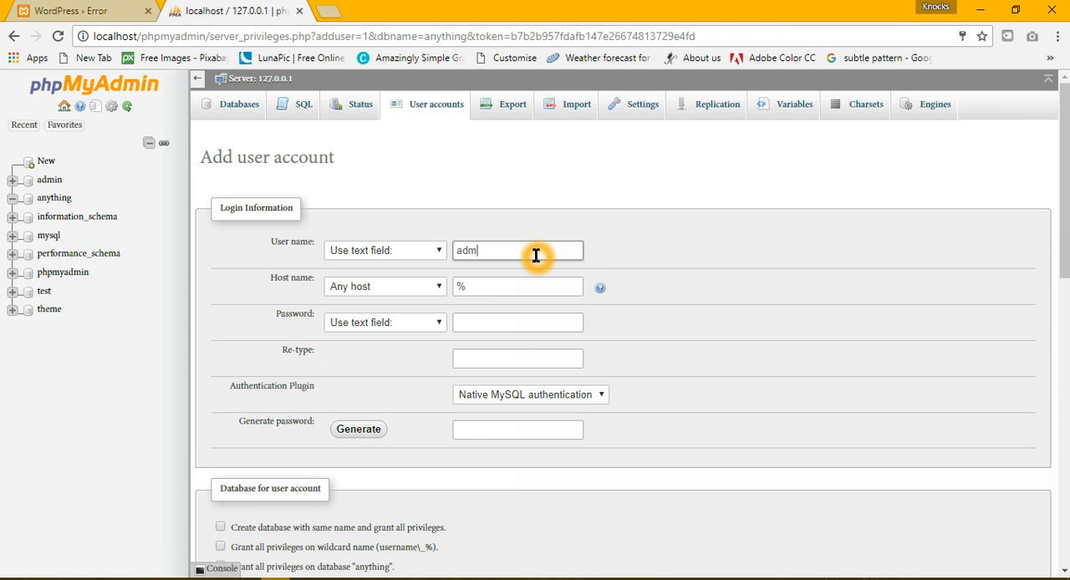
text(in)
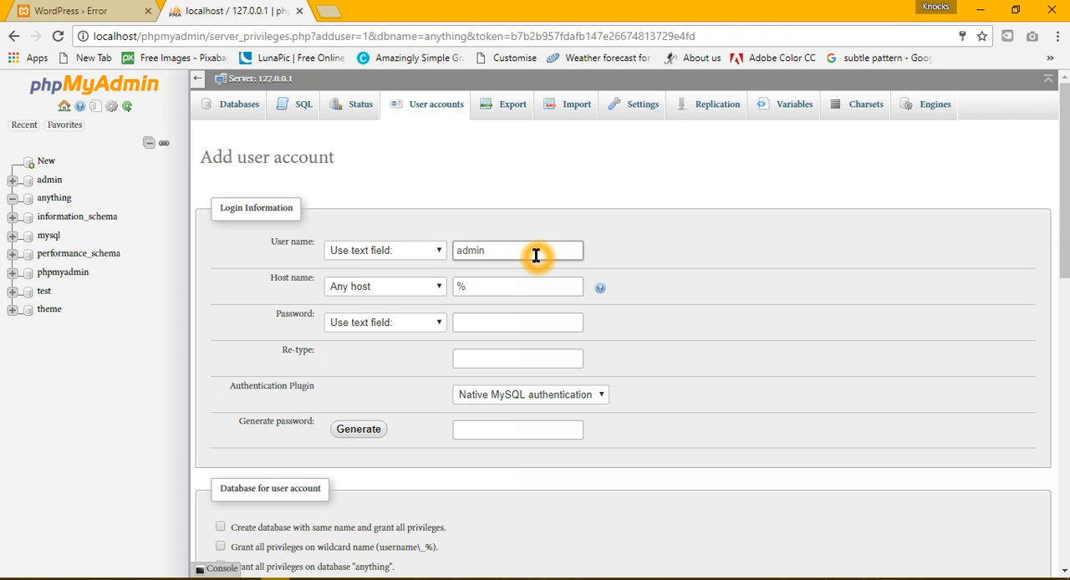
text(2)
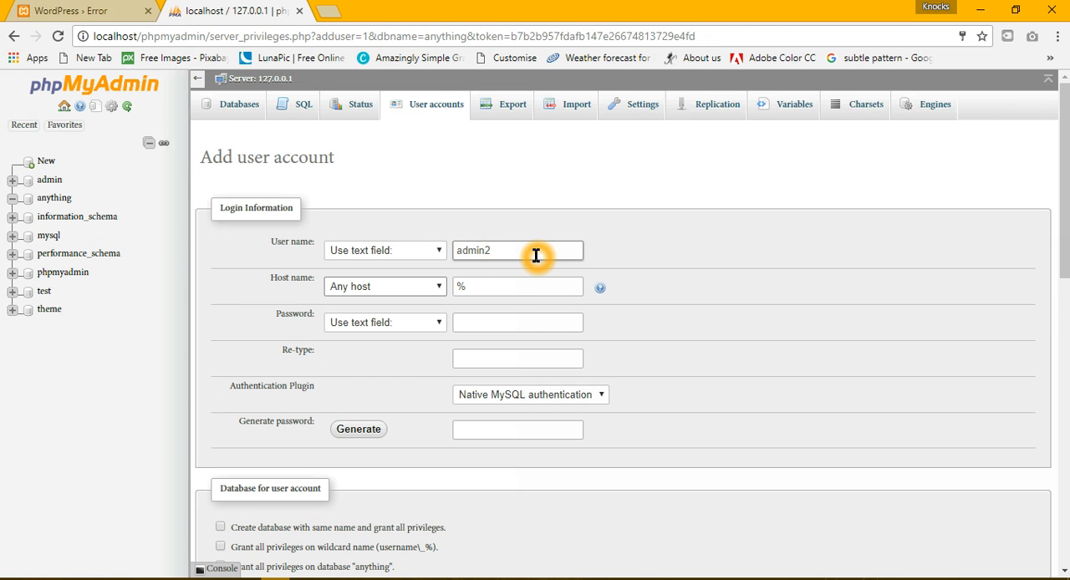
click(385, 286)
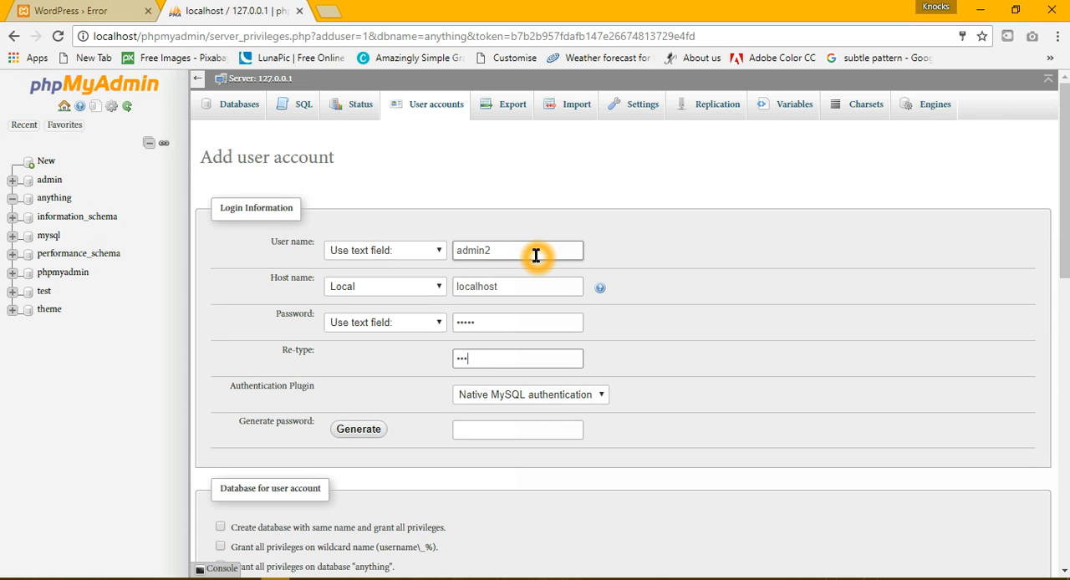
text(••)
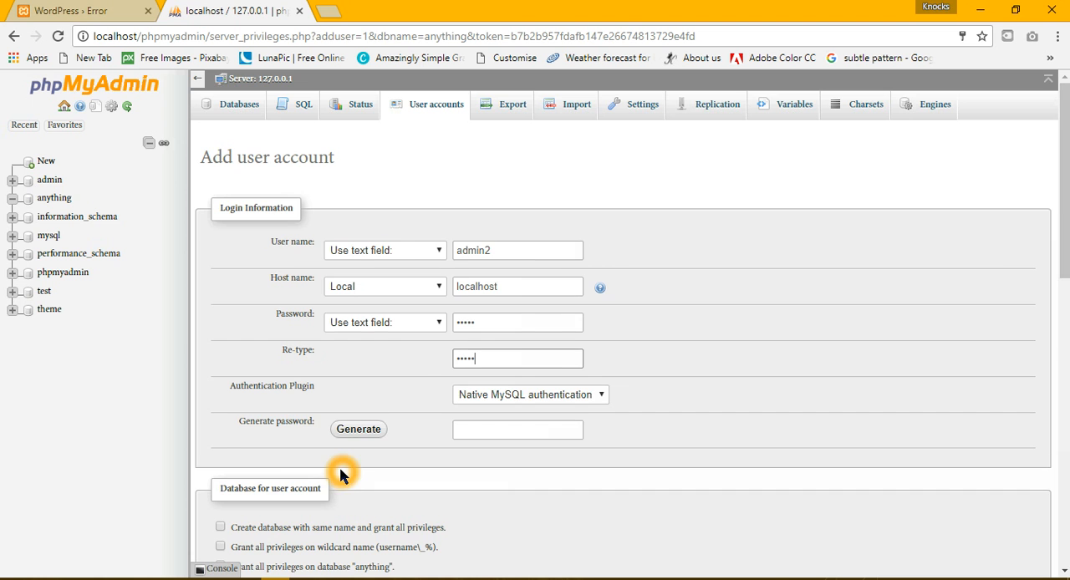
Grant admin2 all global privileges, create the account, decline password saving and return to WordPress
scroll(down, 3)
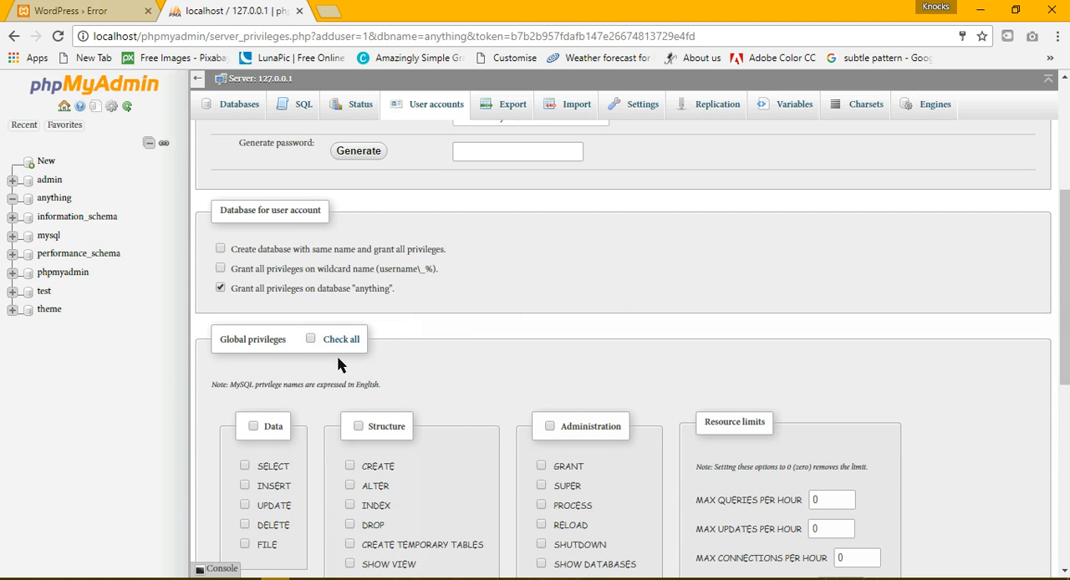
click(311, 339)
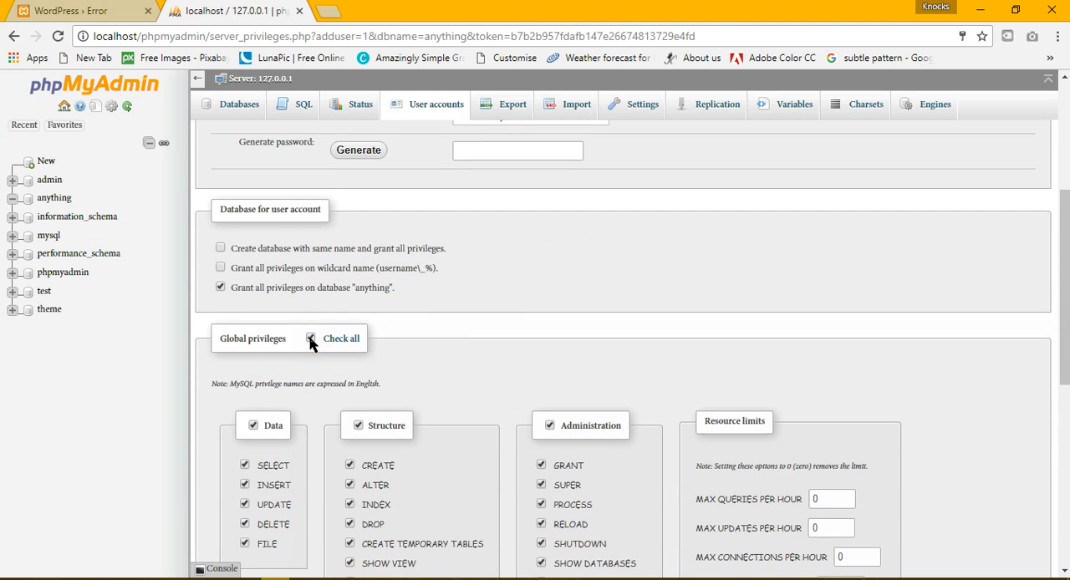
scroll(down, 3)
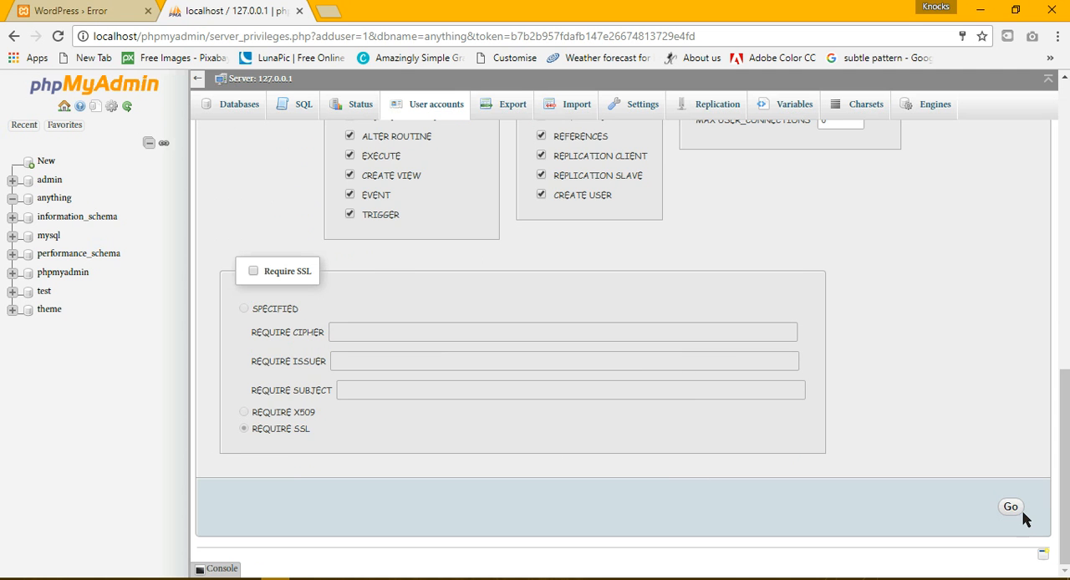
click(1011, 507)
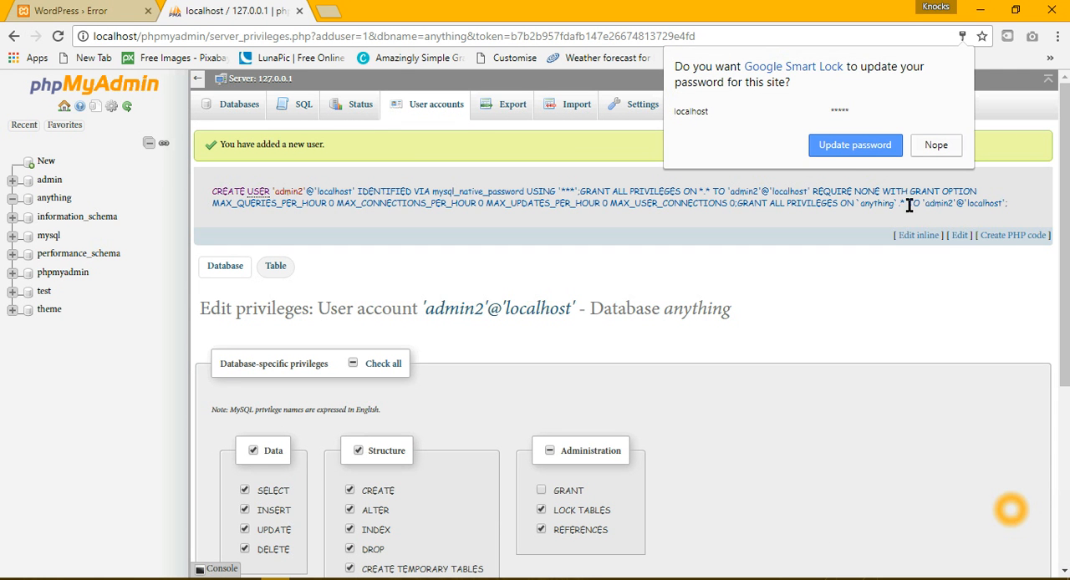
click(935, 144)
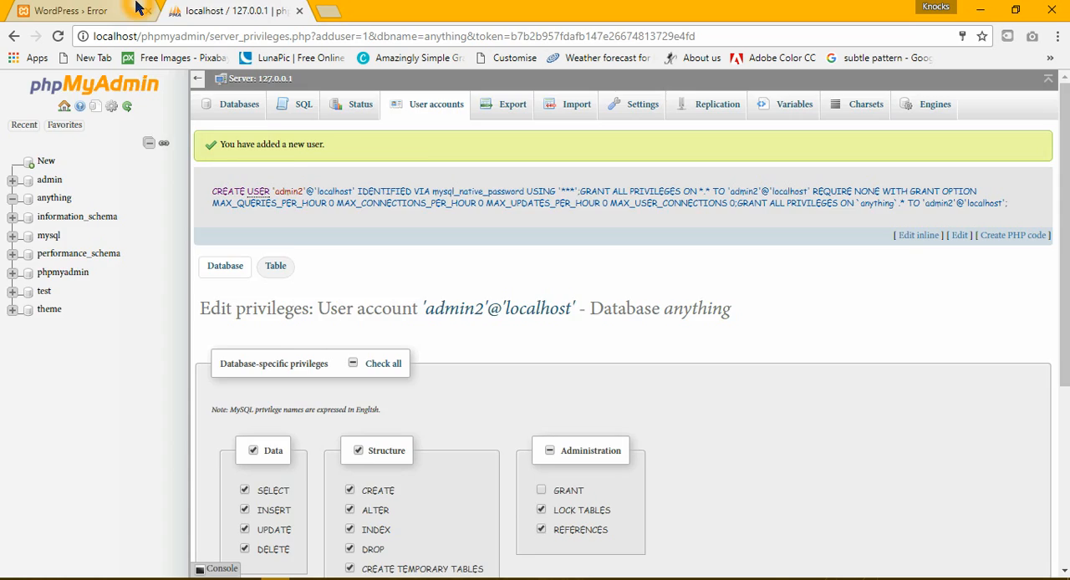
click(76, 10)
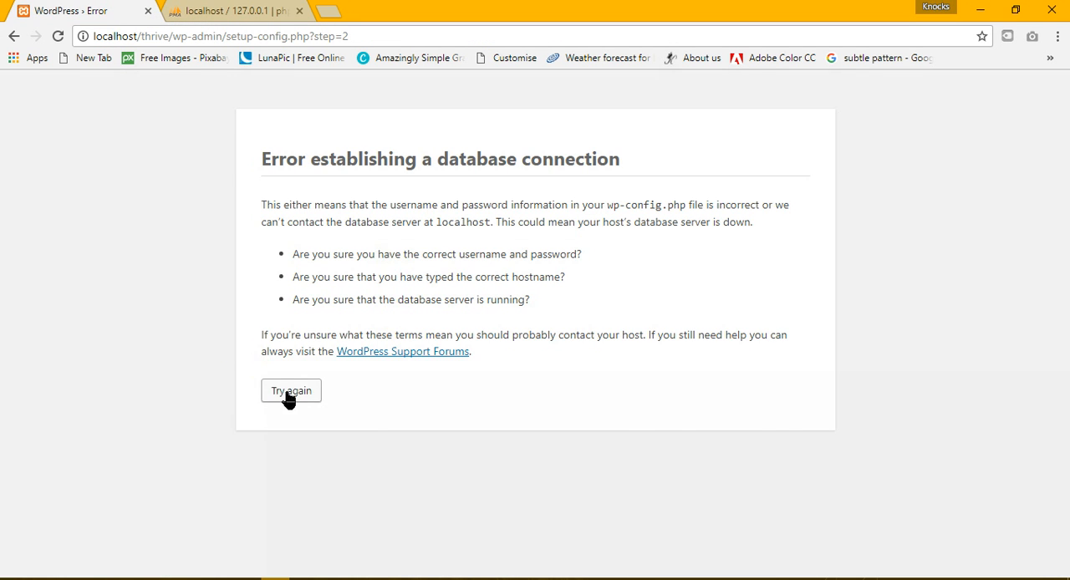
Enter username admin2 and its password in the connection form
click(290, 390)
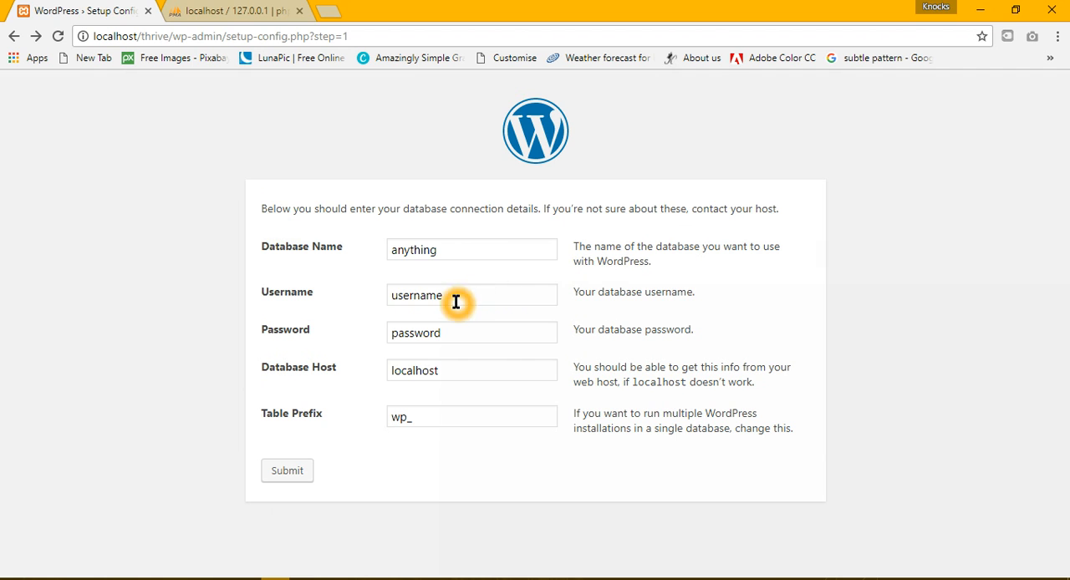
double_click(416, 295)
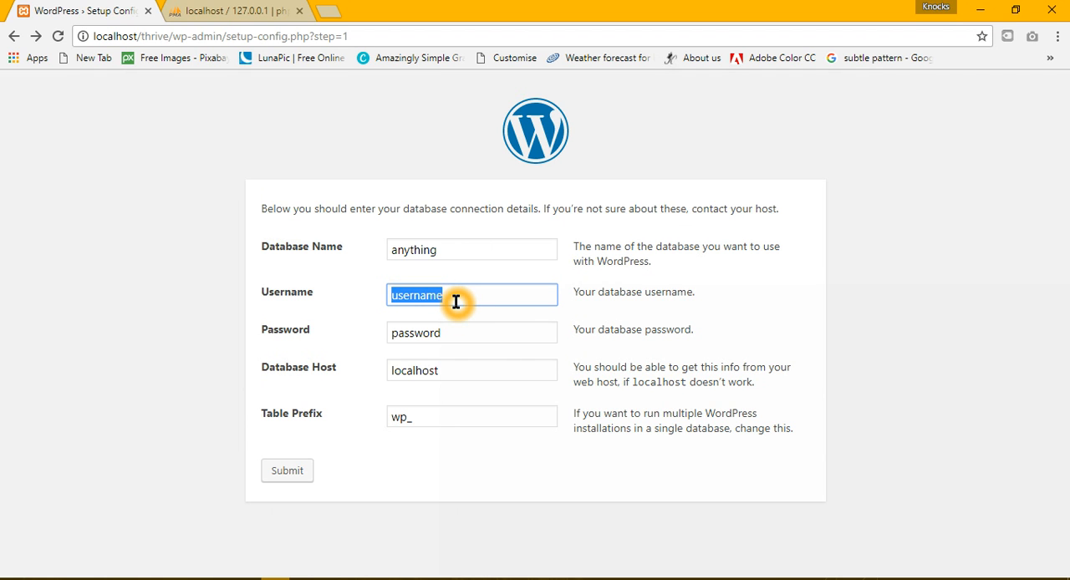
text(admin2)
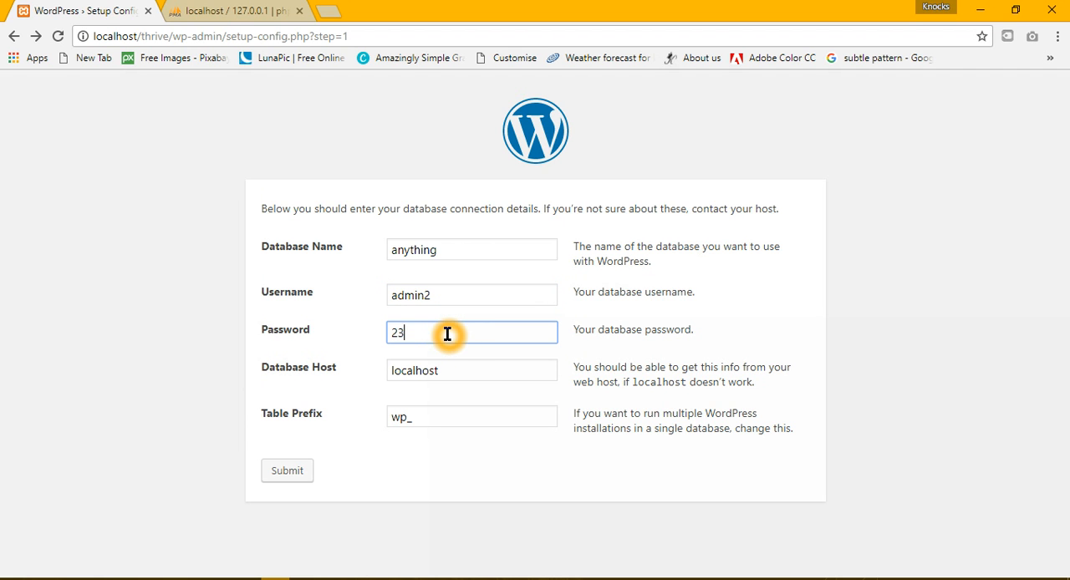
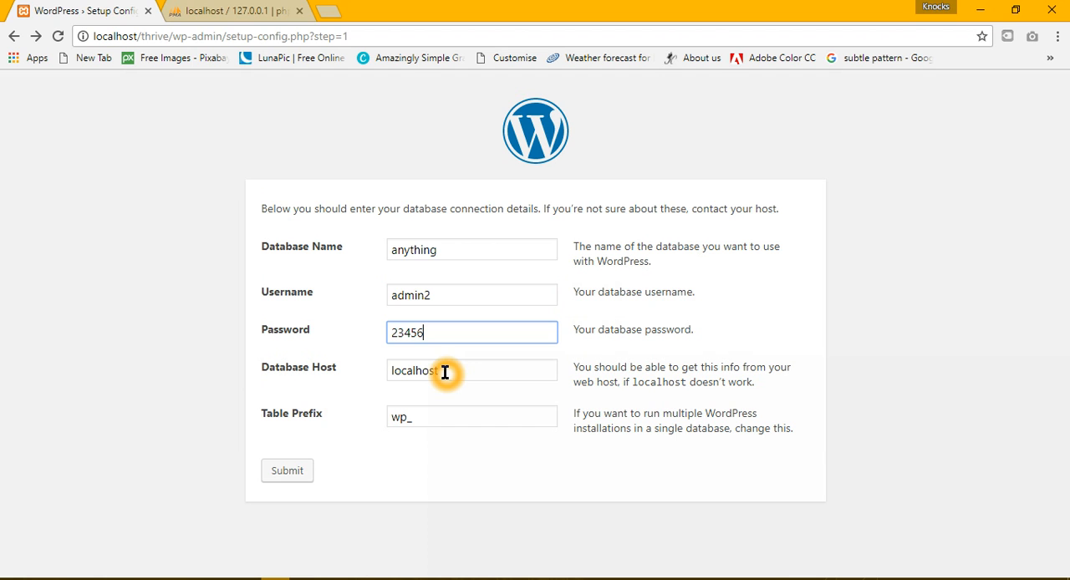
mouse_move(287, 470)
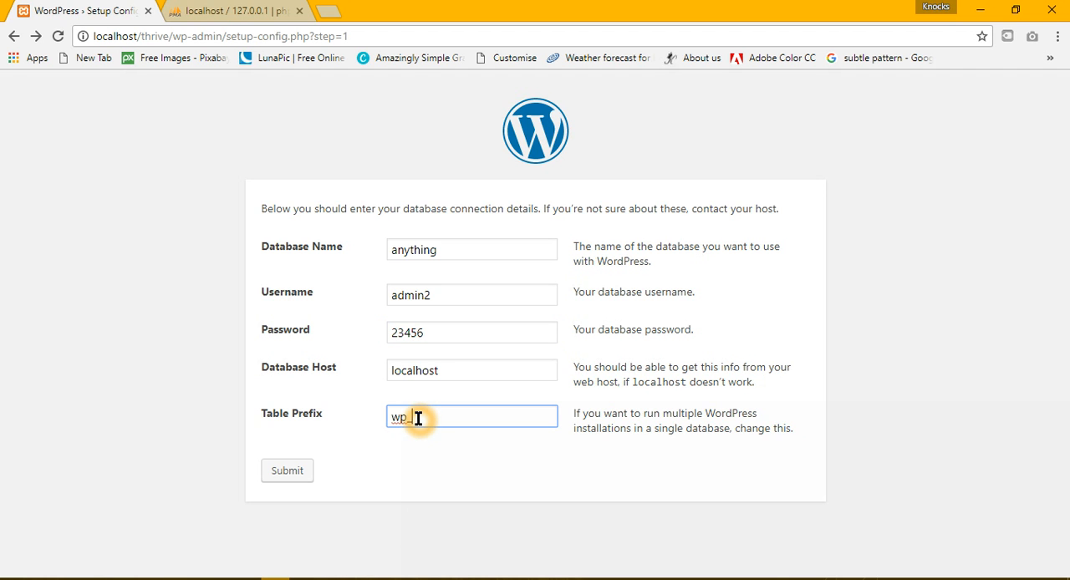
Set table prefix hjty12_ and submit the connection details
text(h)
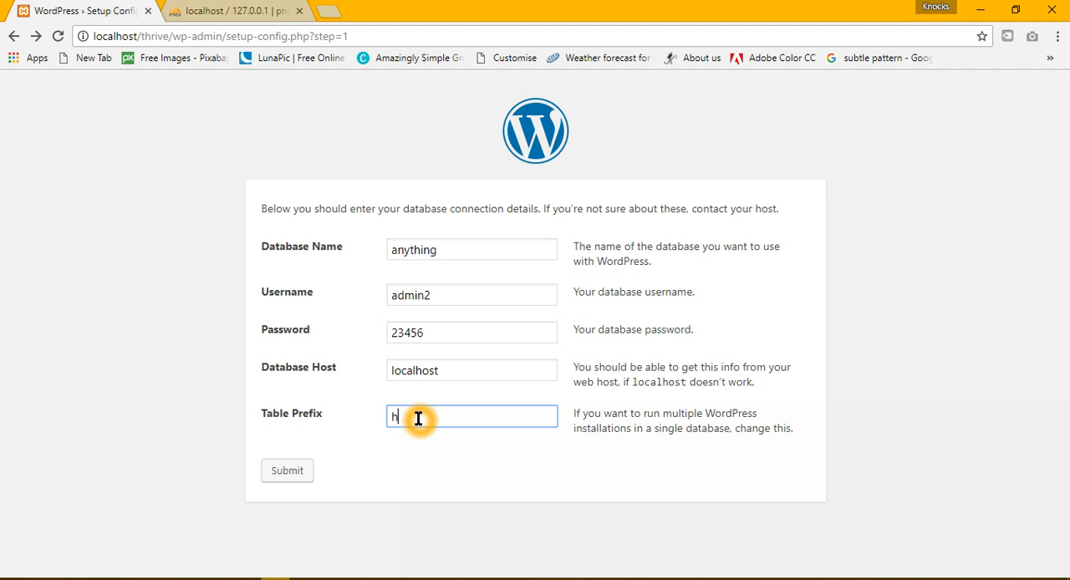
text(j)
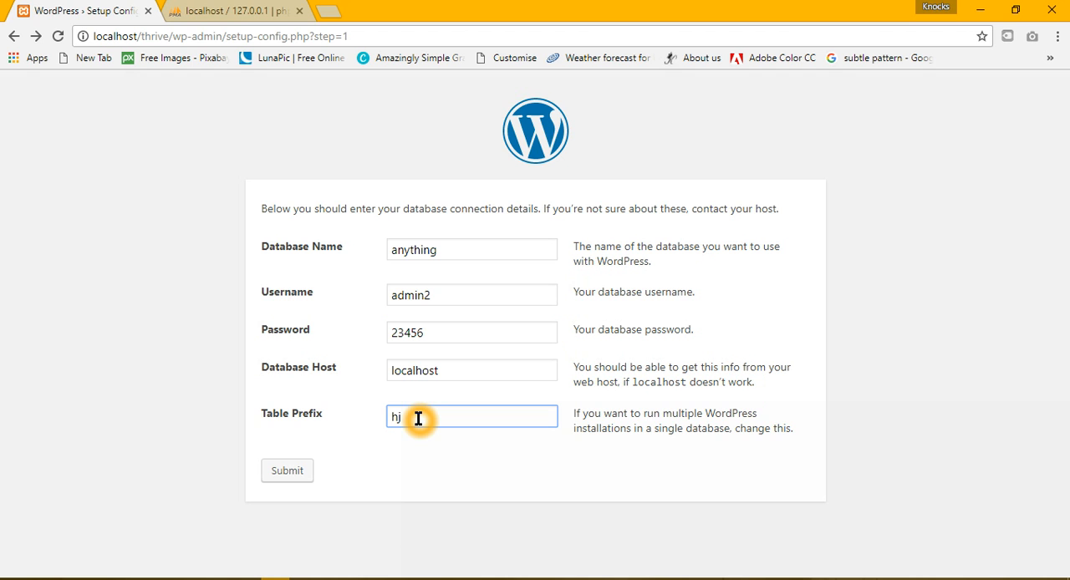
text(ty_)
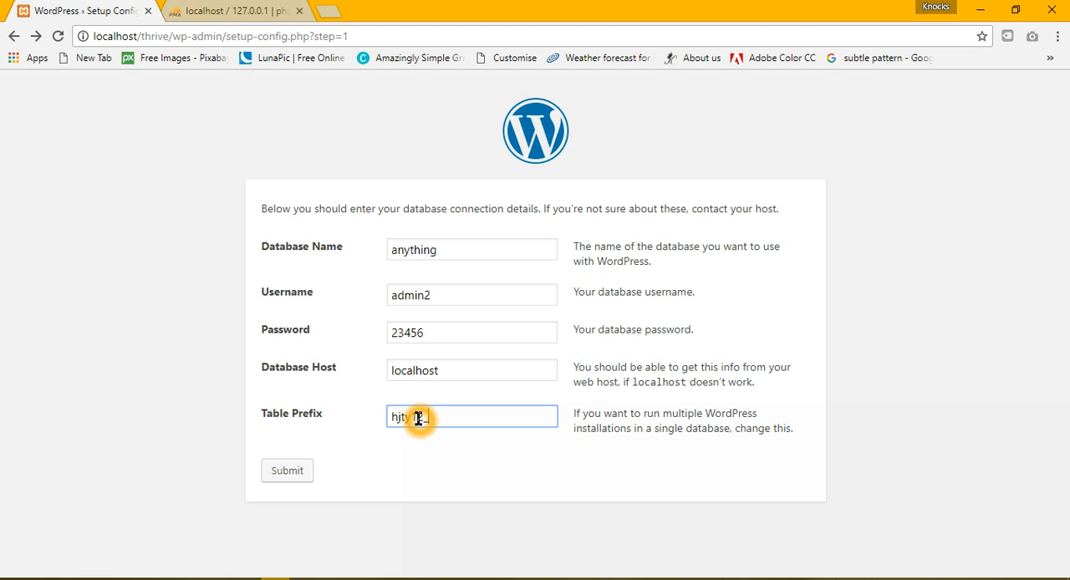
click(286, 471)
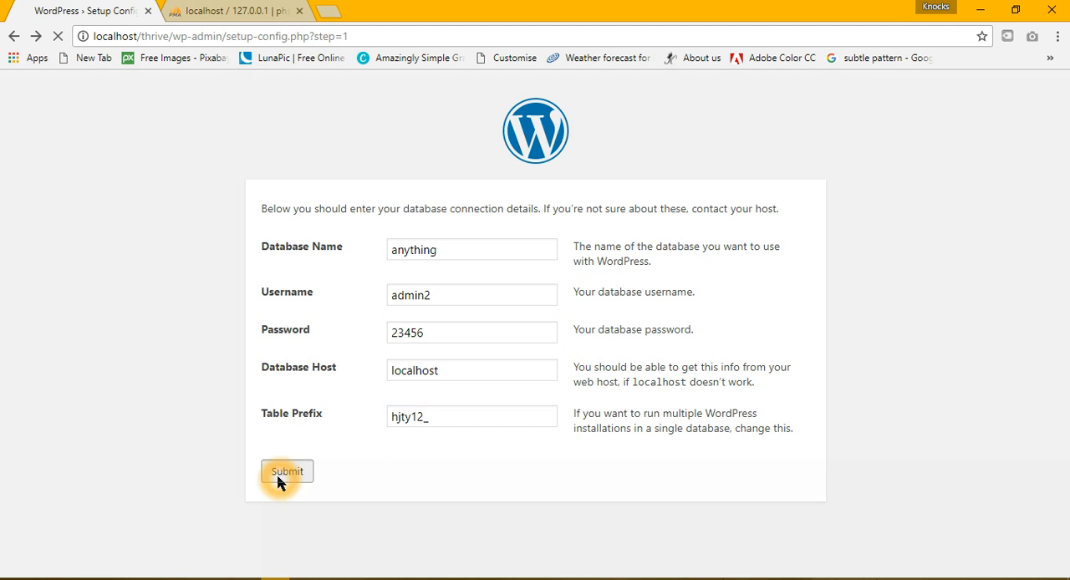
Run the install from the connection-confirmed page, reaching the Welcome site-information form
click(286, 470)
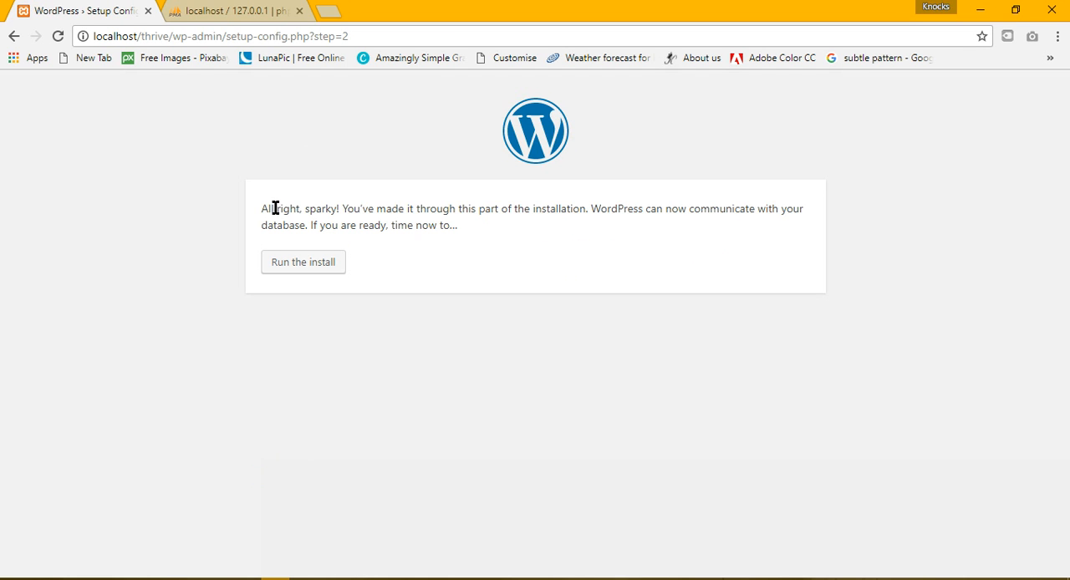
mouse_move(329, 220)
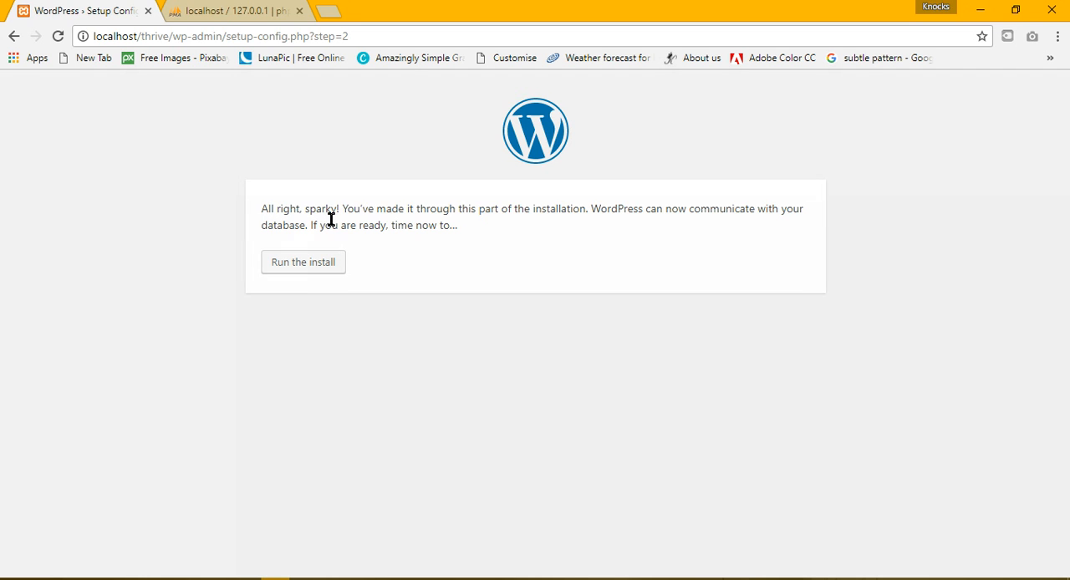
mouse_move(420, 223)
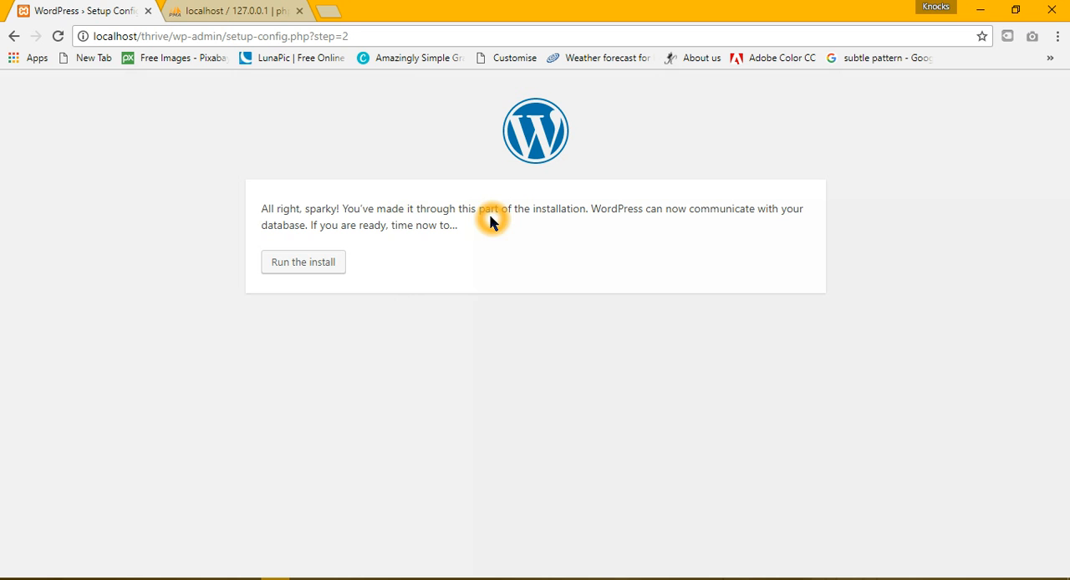
click(302, 262)
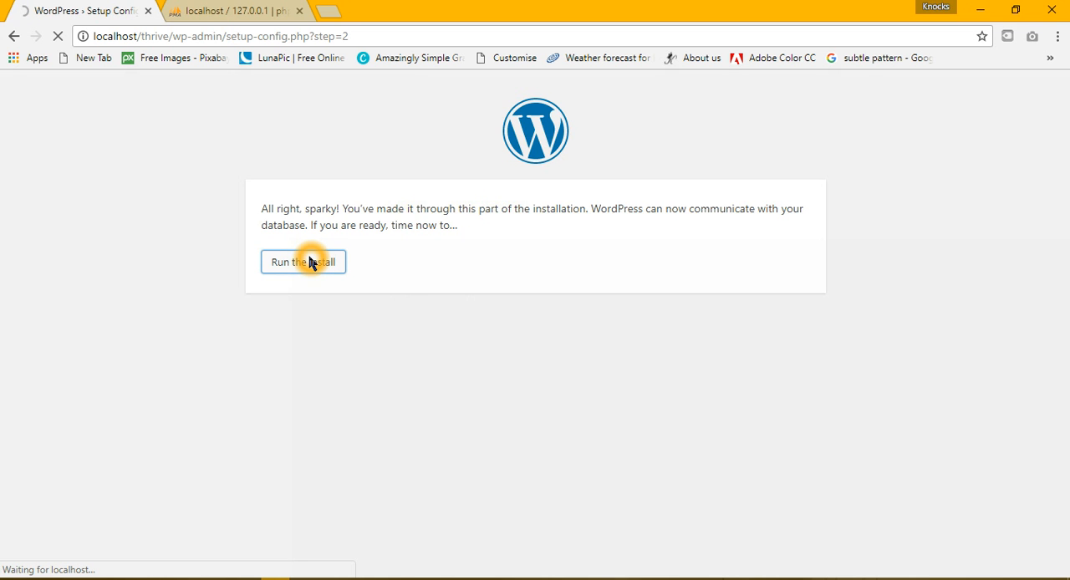
click(303, 261)
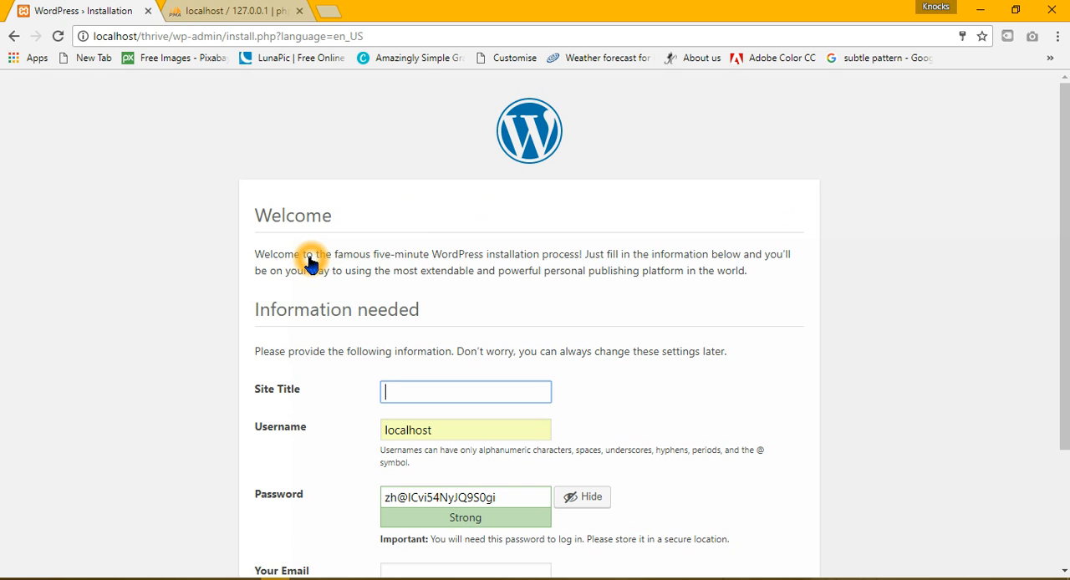
scroll(down, 3)
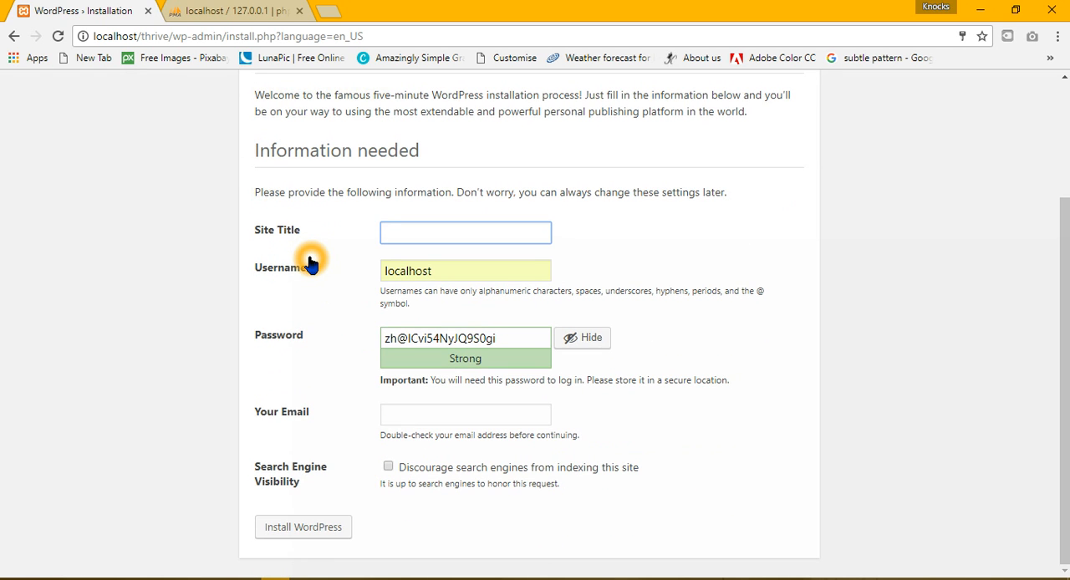
text(qwer)
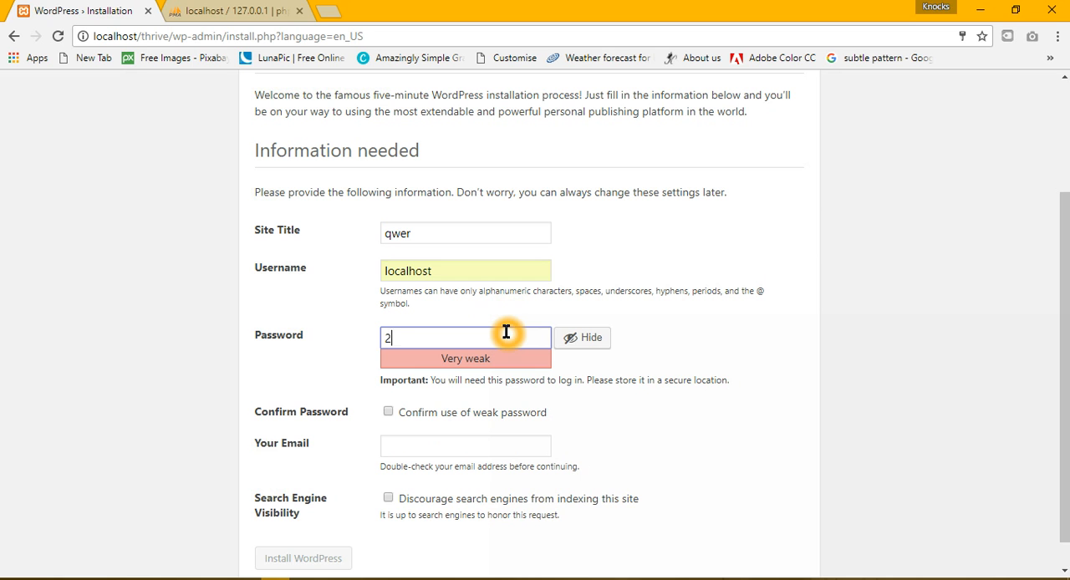
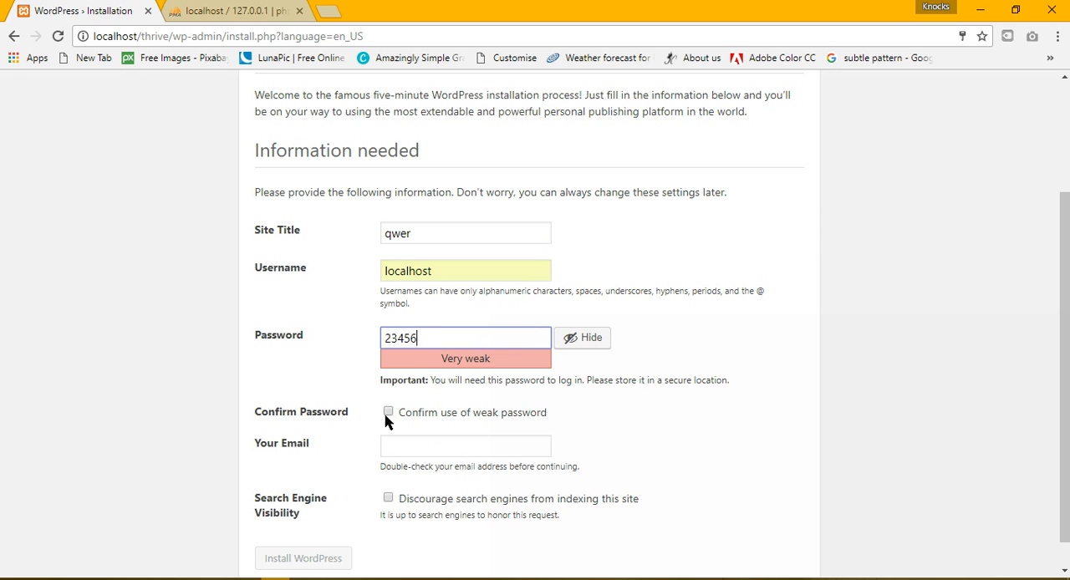
click(388, 412)
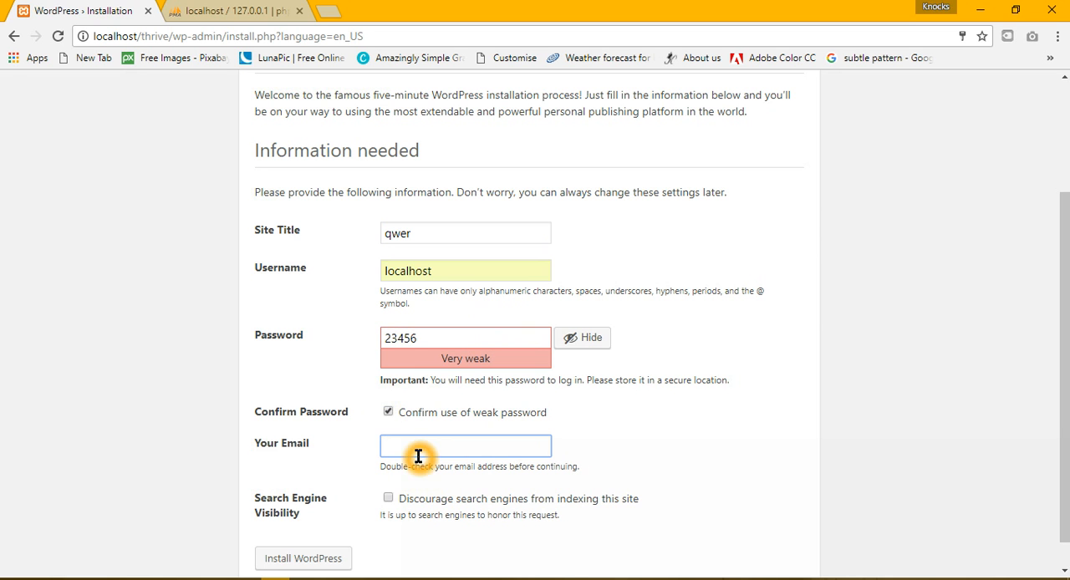
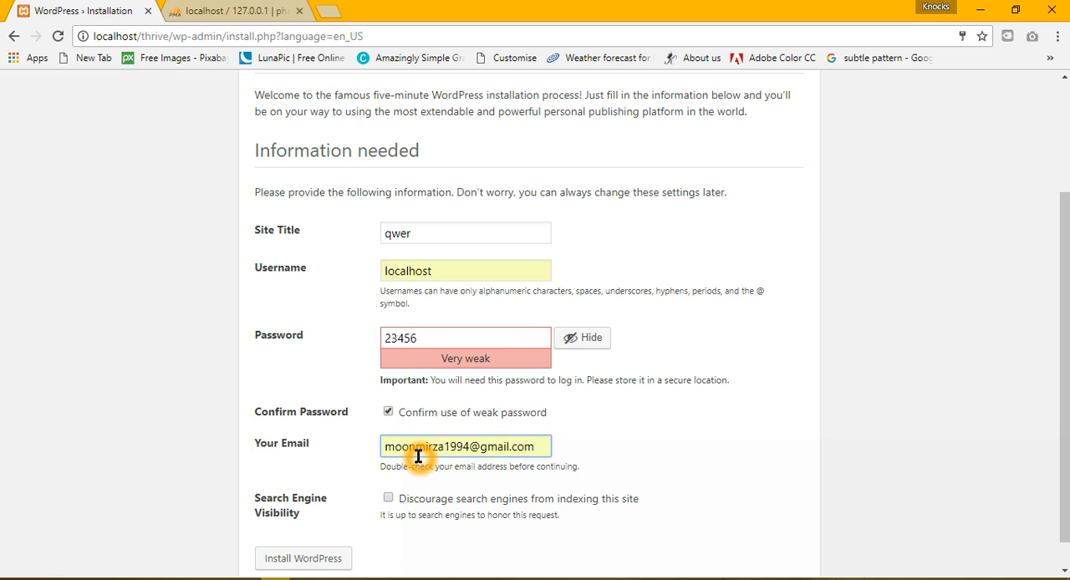
mouse_move(320, 559)
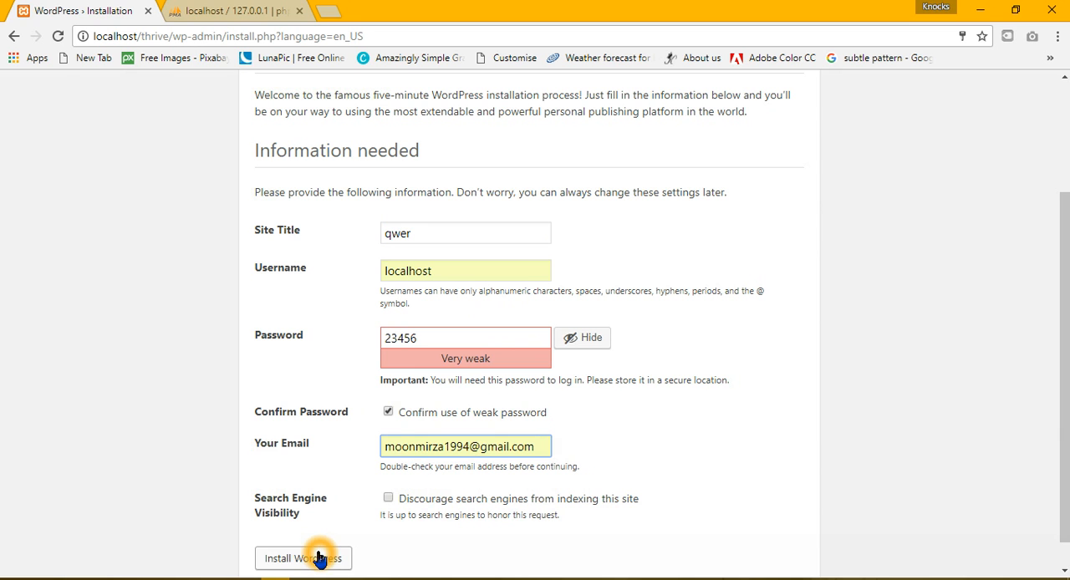
Install WordPress with these details and reach the Success page
click(304, 558)
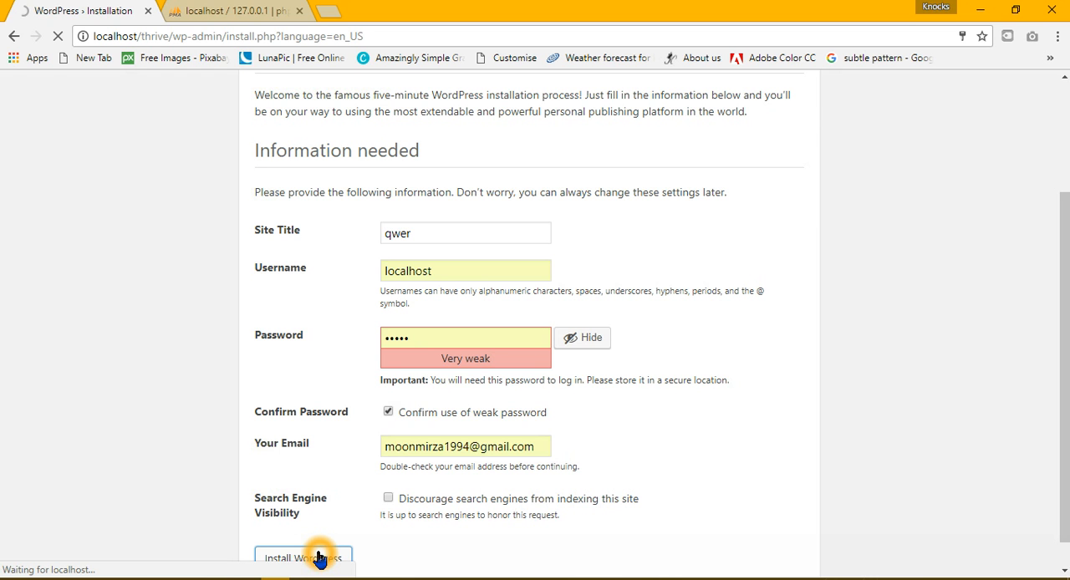
click(303, 558)
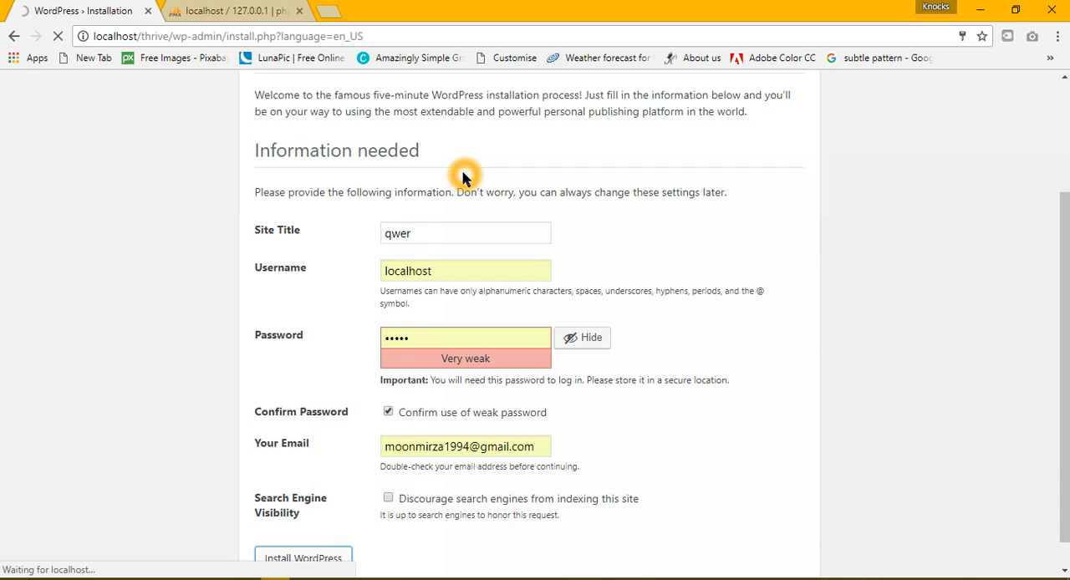
click(303, 556)
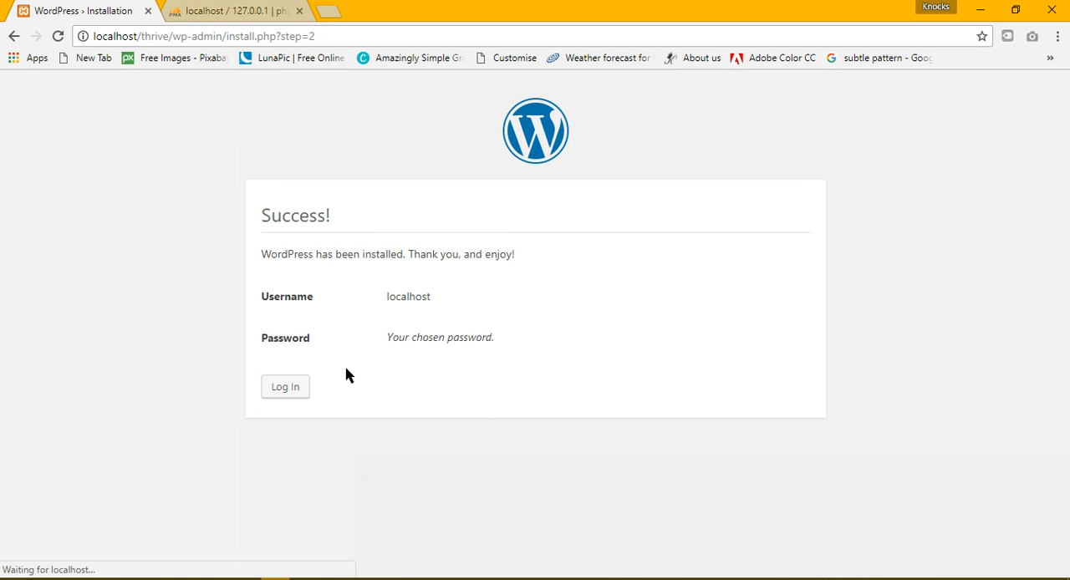
Log in from the success page with the saved admin credentials, reaching the qwer Dashboard
click(284, 386)
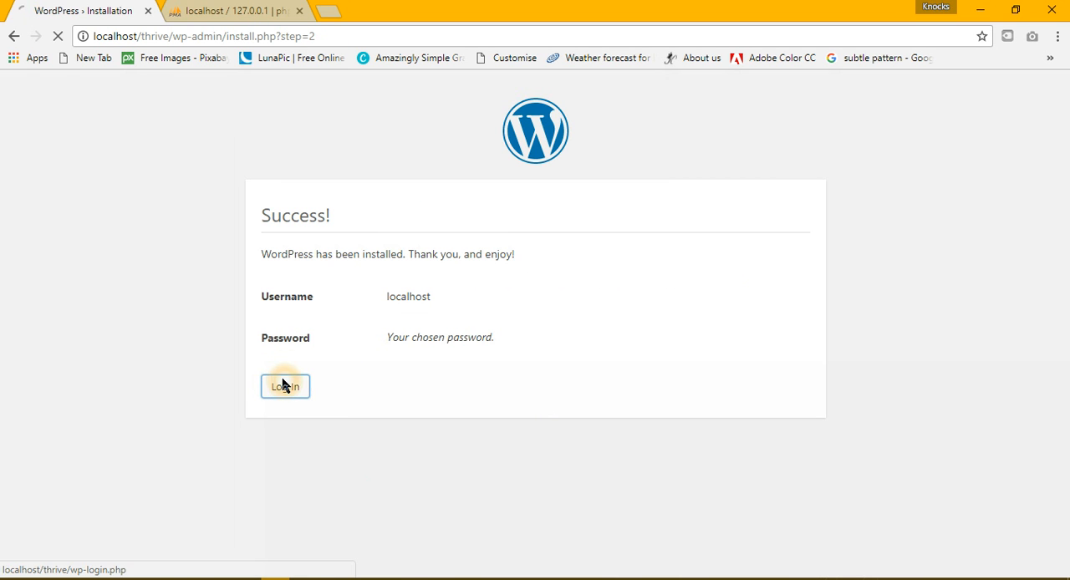
click(285, 386)
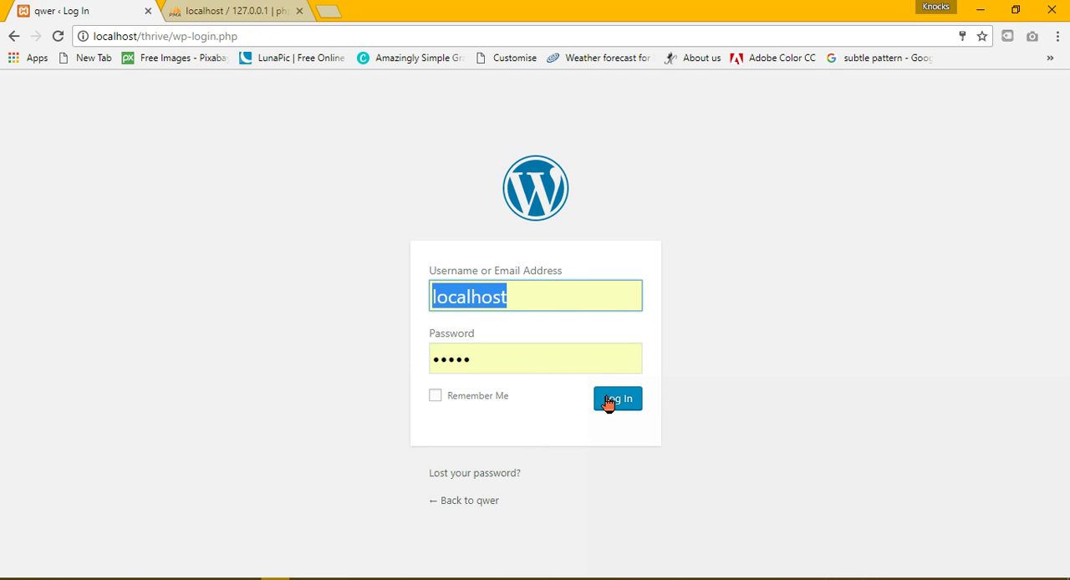
click(617, 399)
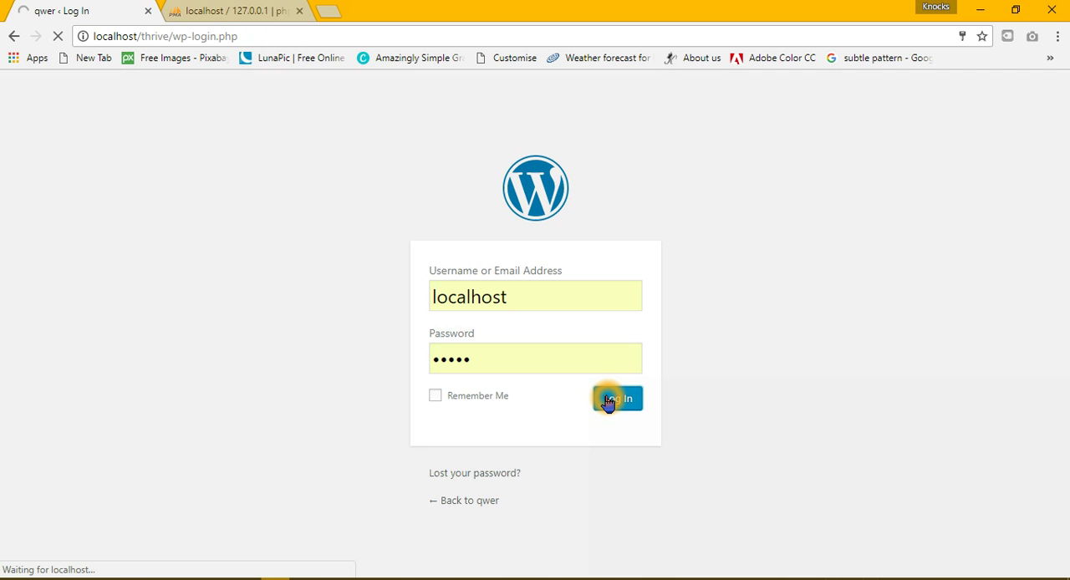
click(617, 398)
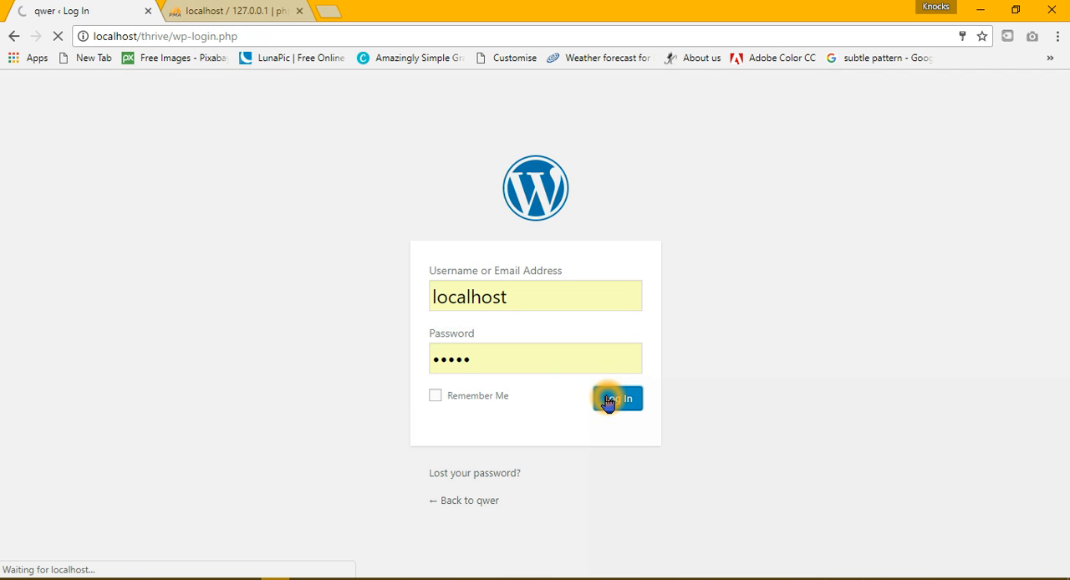
click(617, 398)
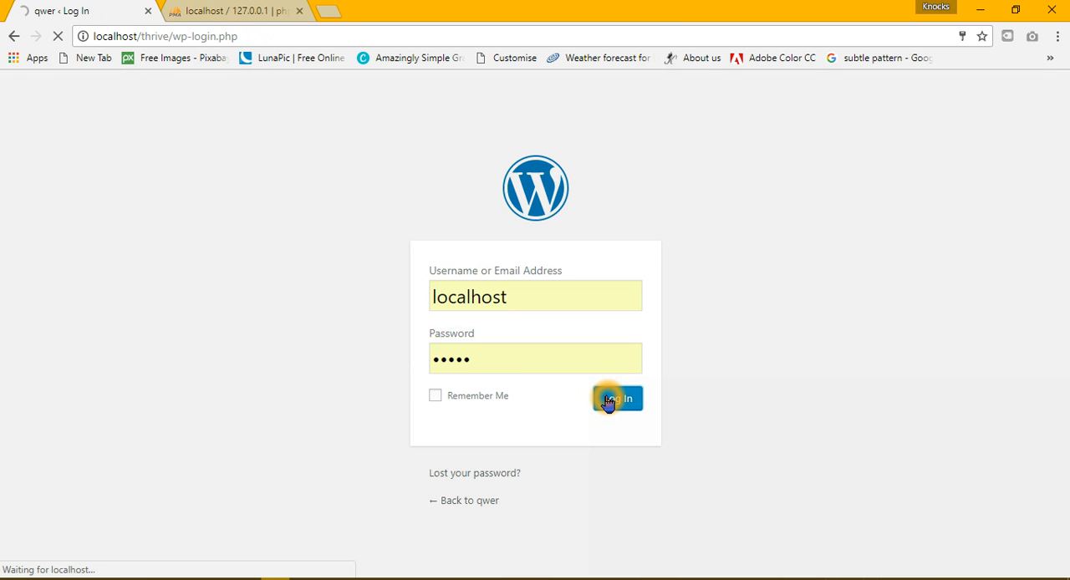
click(617, 398)
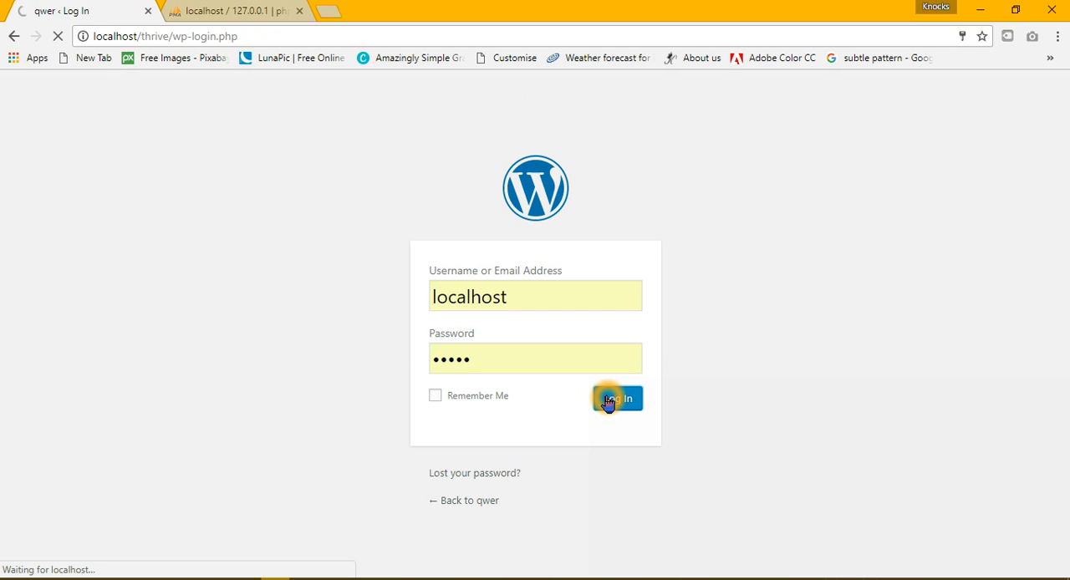
click(617, 398)
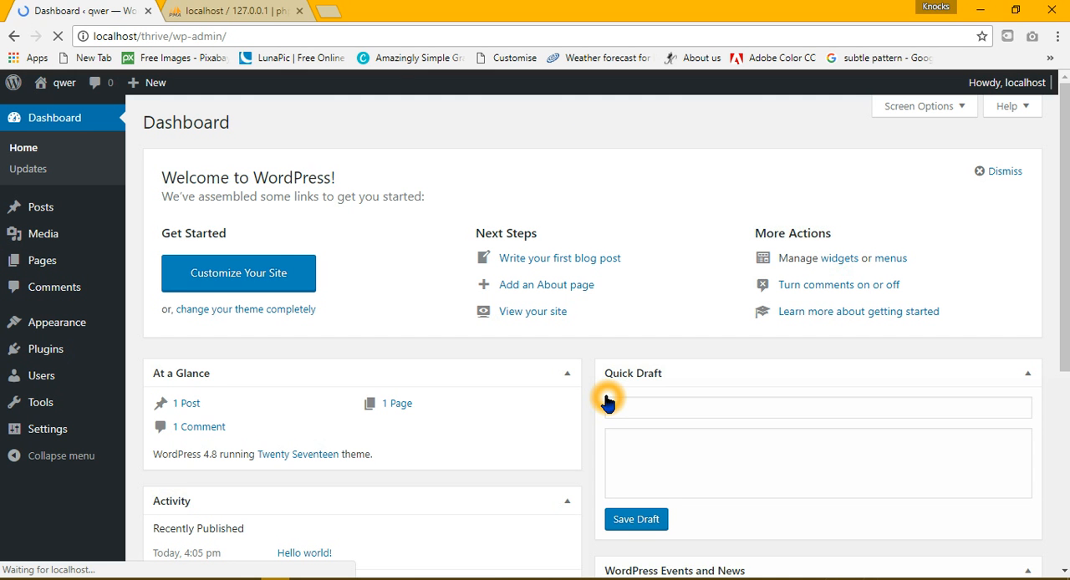